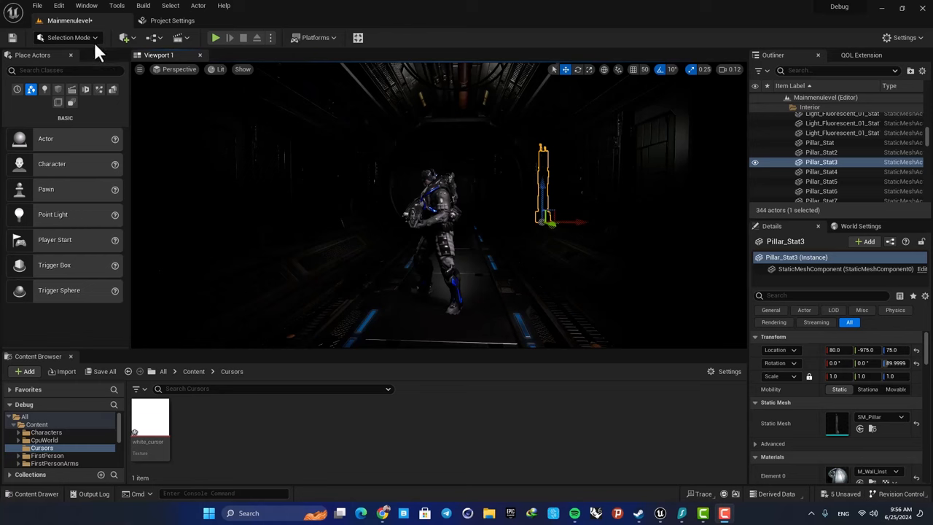
pyautogui.moveTo(216, 38)
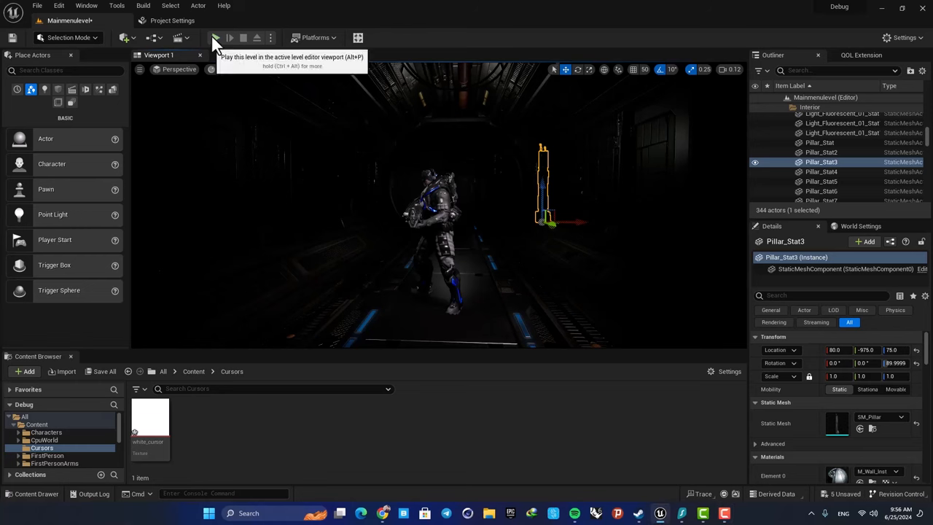
# Switch to the Mainmenulevel editor tab with the root Content folder showing.
pyautogui.click(216, 38)
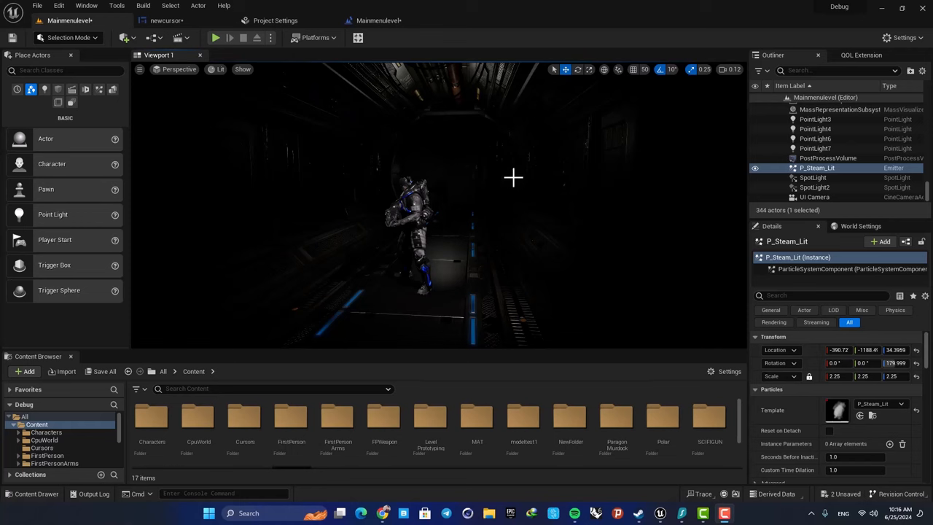
pyautogui.moveTo(385, 128)
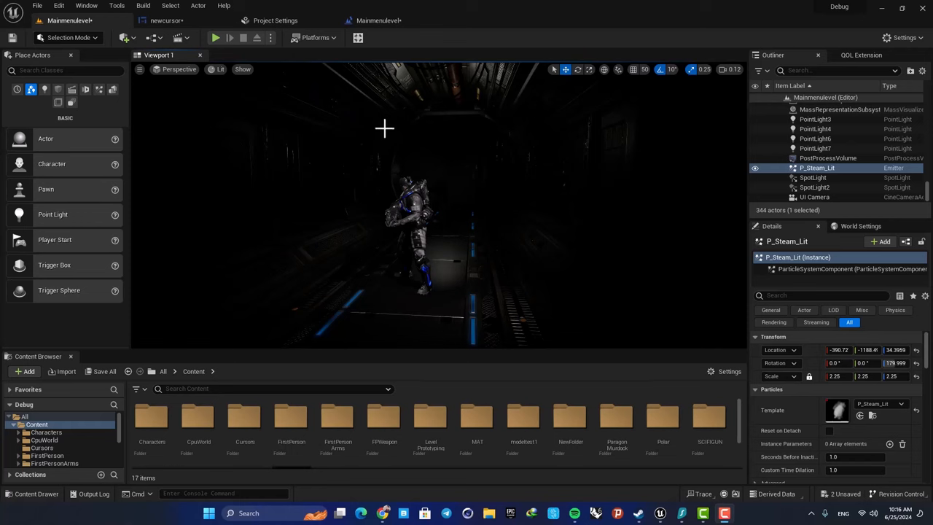
pyautogui.moveTo(420, 193)
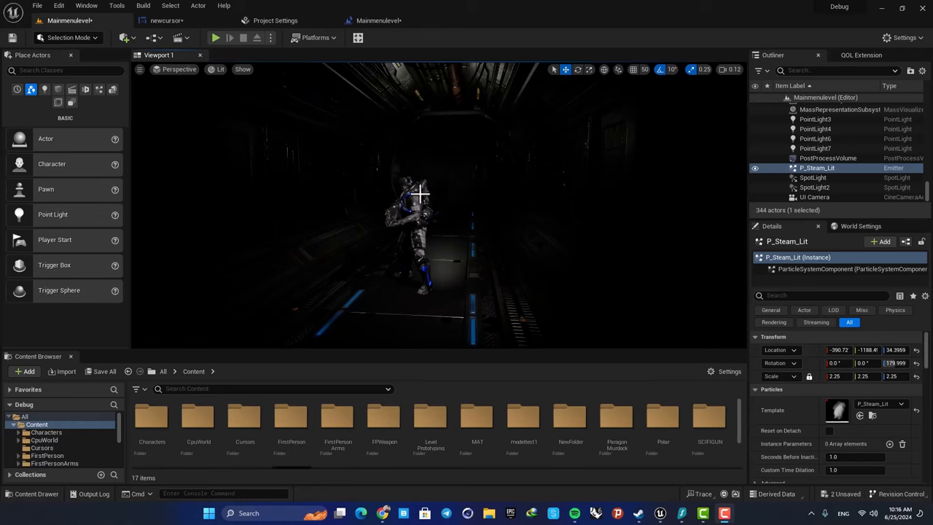
pyautogui.moveTo(305, 156)
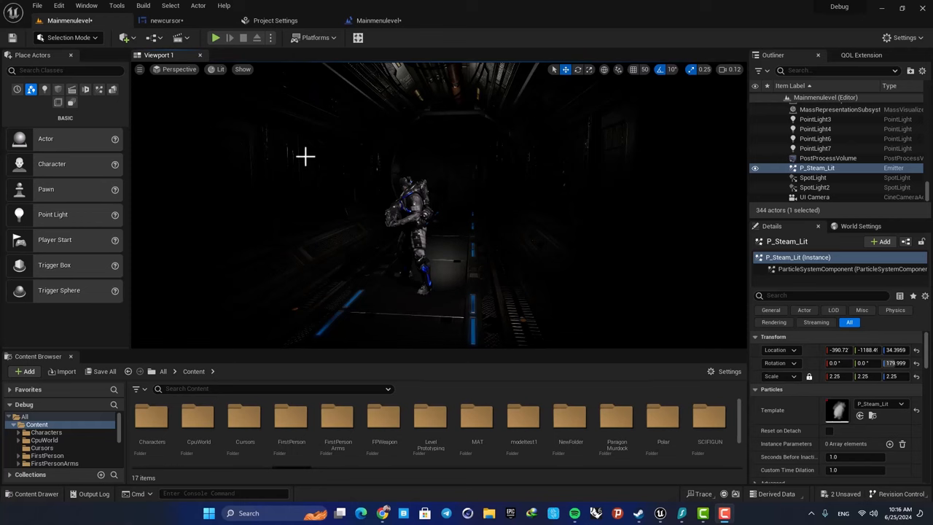
# In the level blueprint, add Event BeginPlay and Get Player Controller nodes.
pyautogui.click(178, 38)
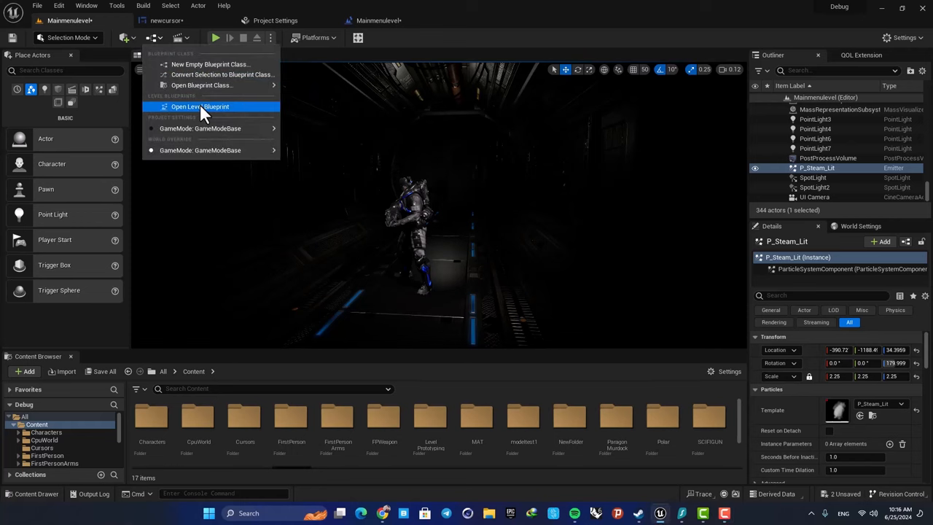
pyautogui.click(201, 106)
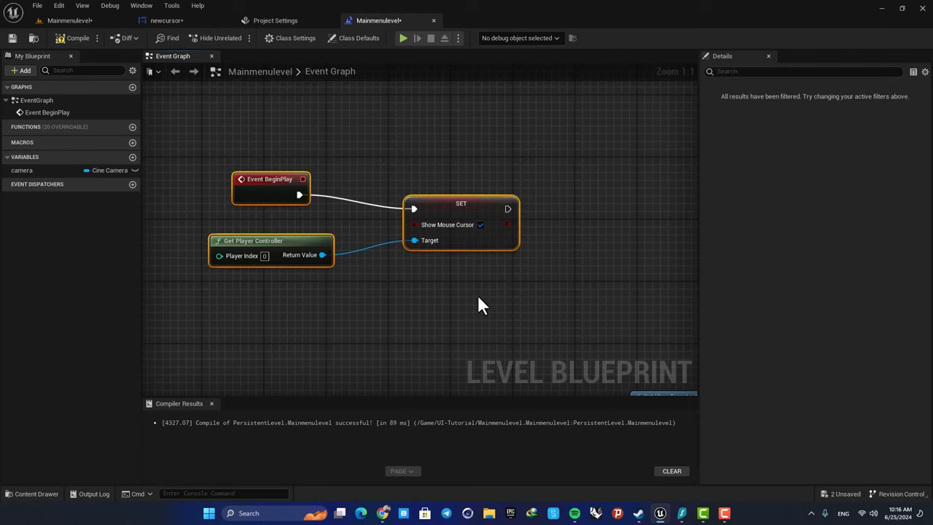
pyautogui.rightClick(481, 305)
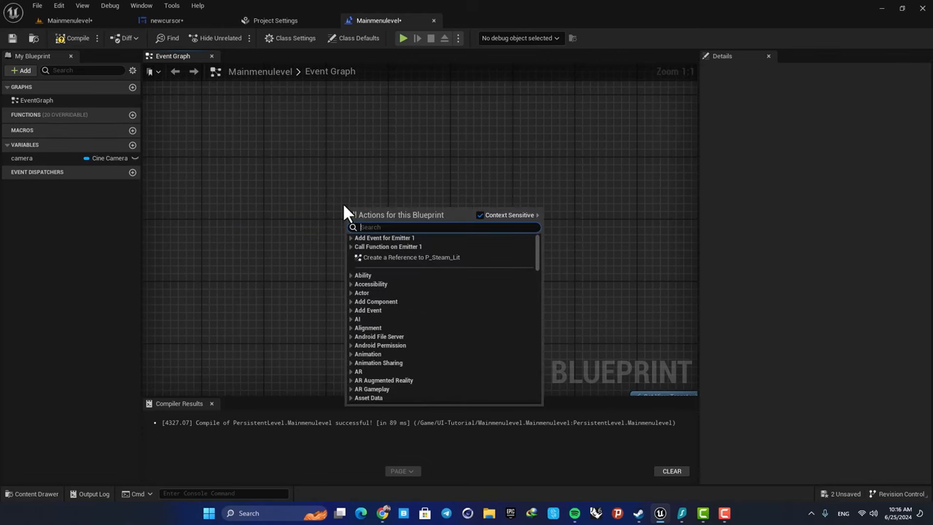
pyautogui.write('event be')
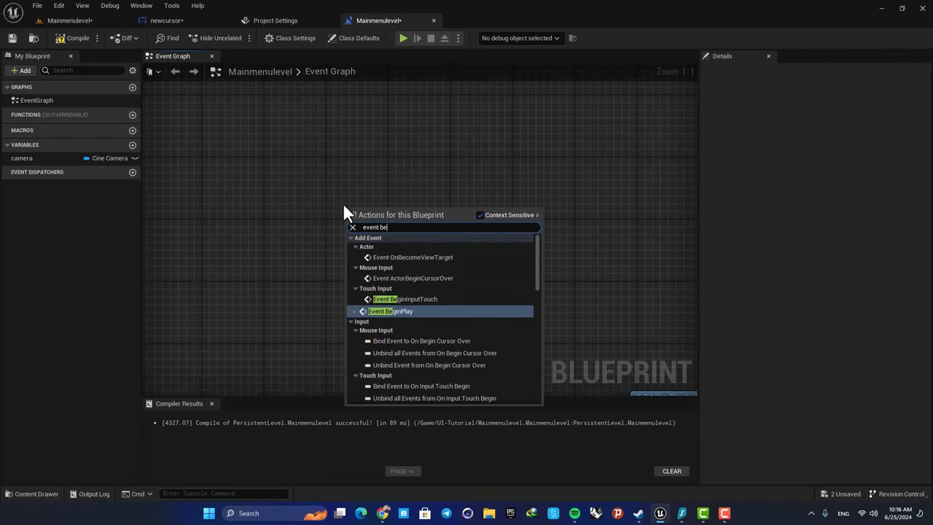
pyautogui.click(391, 312)
pyautogui.write('get pl')
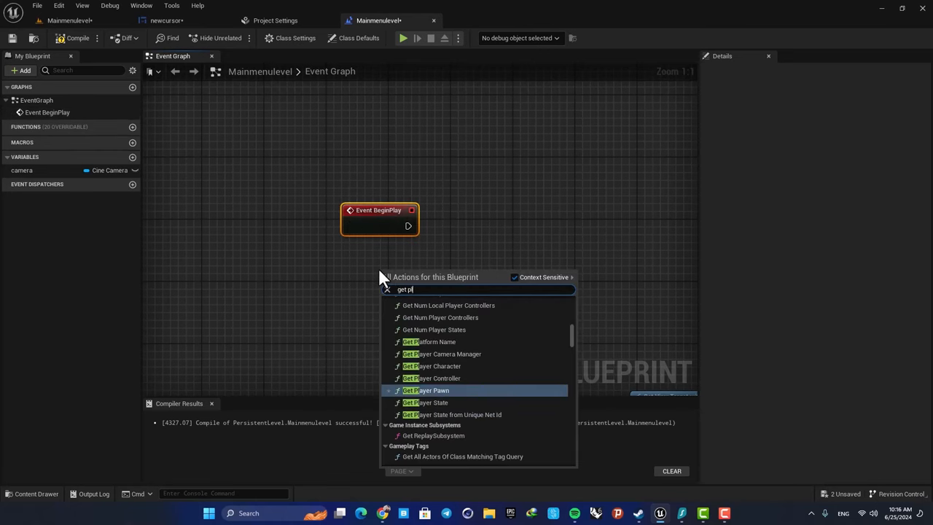
pyautogui.click(431, 377)
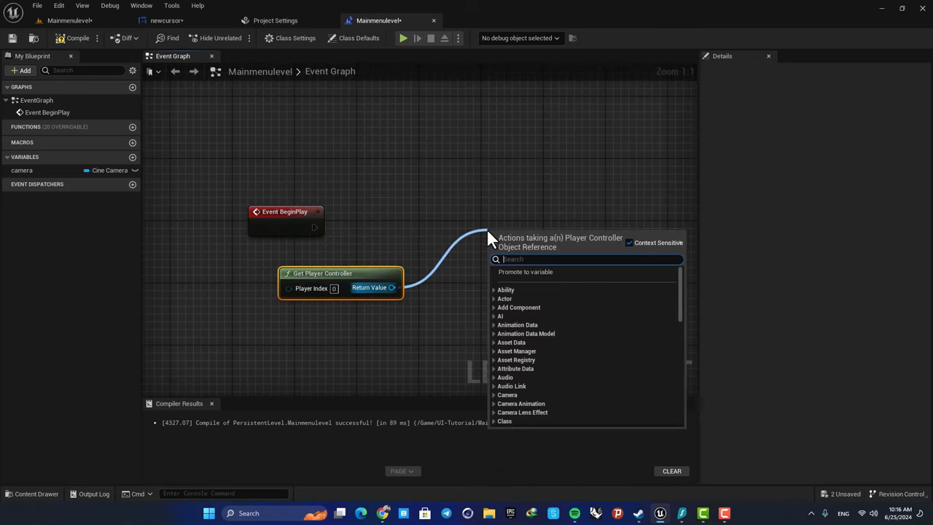
# Add a Set Show Mouse Cursor node wired to them with the checkbox ticked.
pyautogui.write('show')
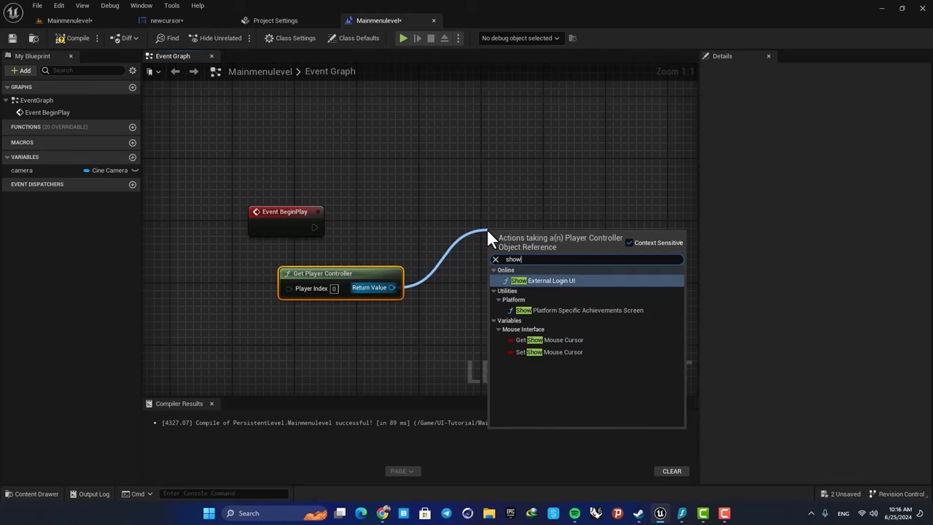
pyautogui.moveTo(532, 351)
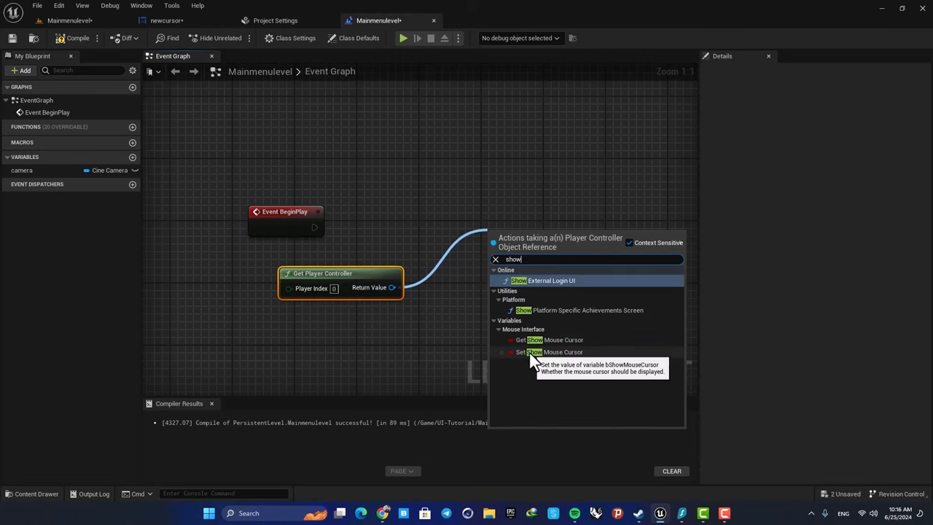
pyautogui.click(551, 352)
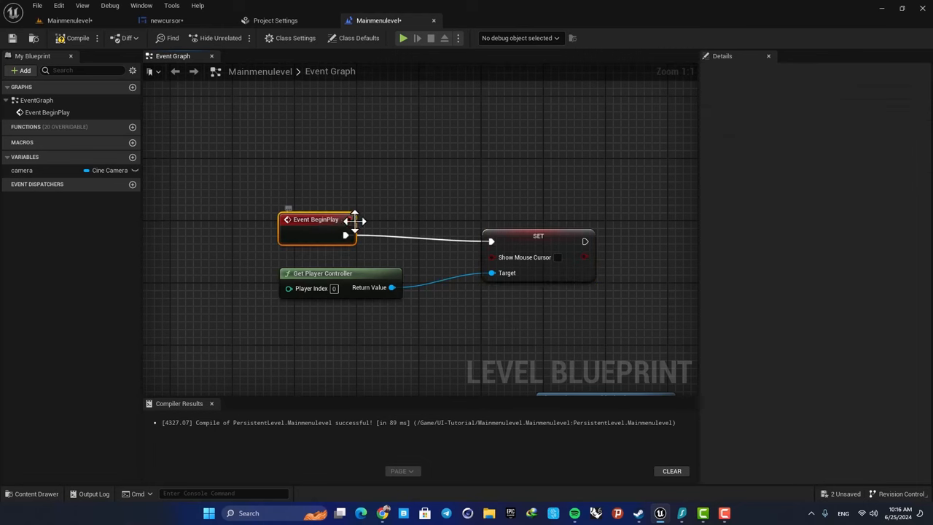
pyautogui.click(557, 256)
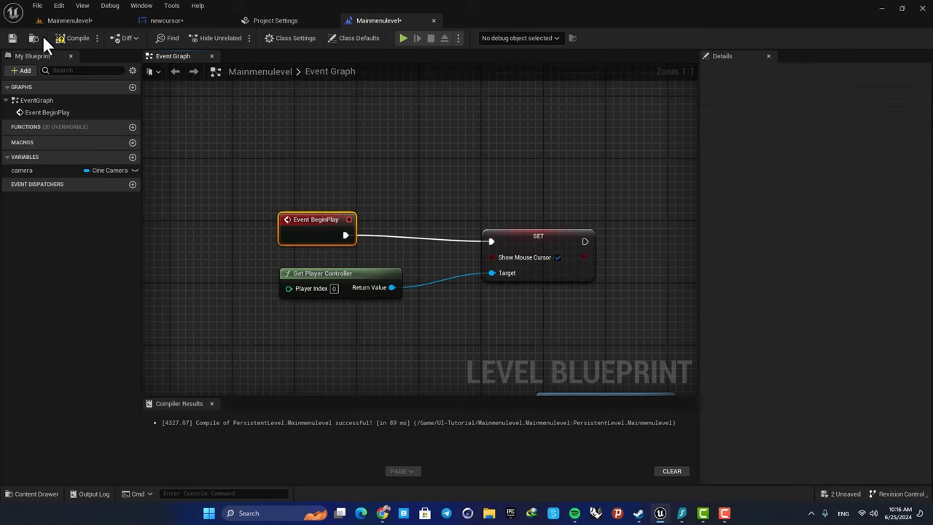
# Compile the level blueprint and inspect the white_cursor texture from the Cursors folder.
pyautogui.click(403, 38)
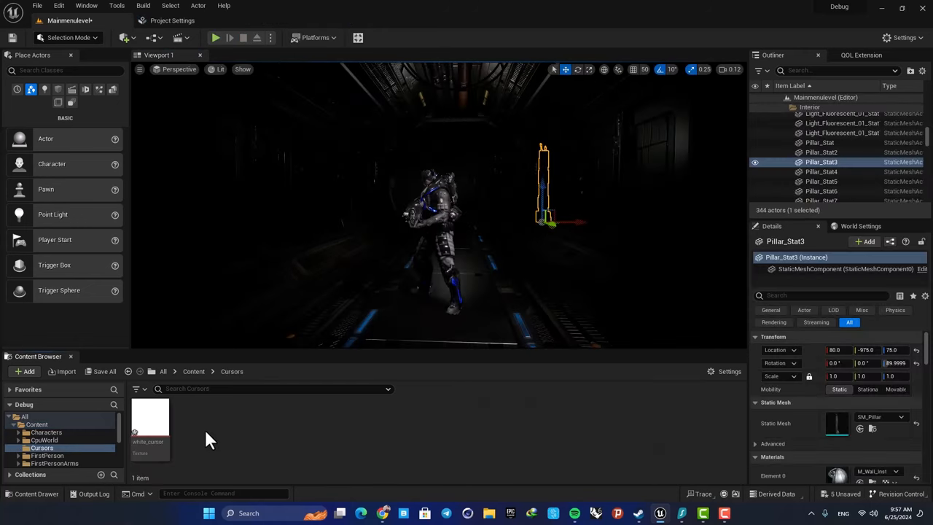
pyautogui.doubleClick(148, 420)
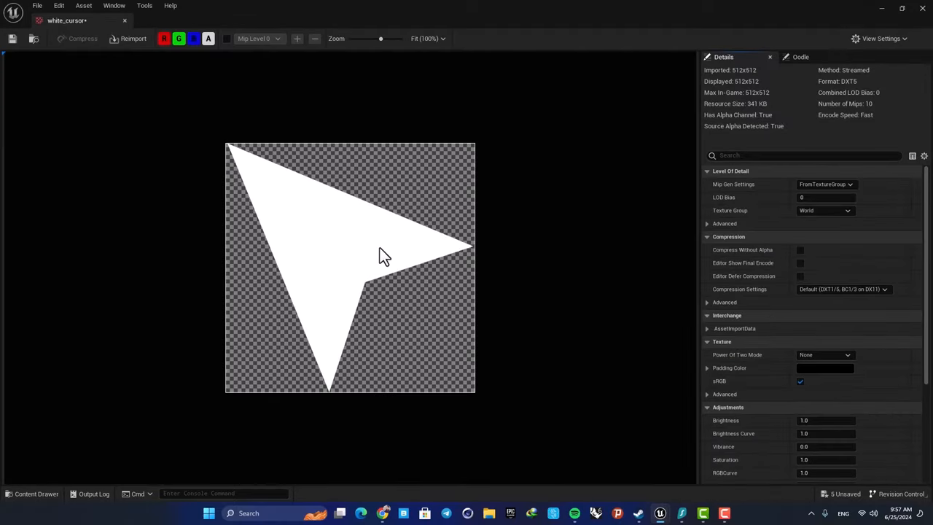
pyautogui.moveTo(338, 230)
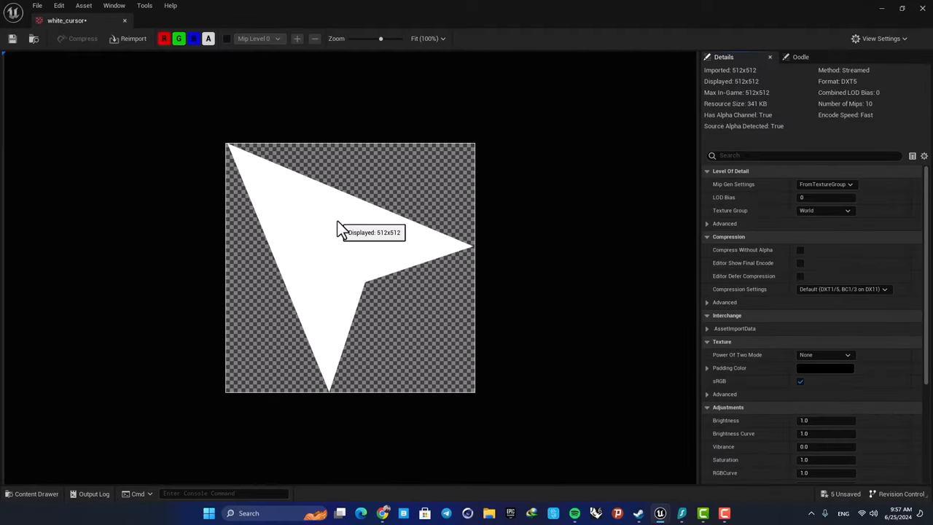
pyautogui.moveTo(353, 219)
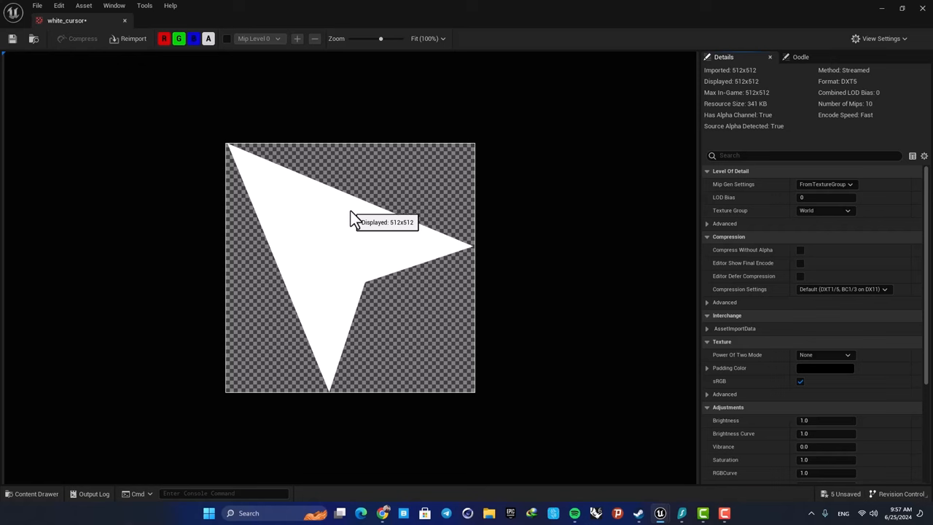
pyautogui.moveTo(335, 245)
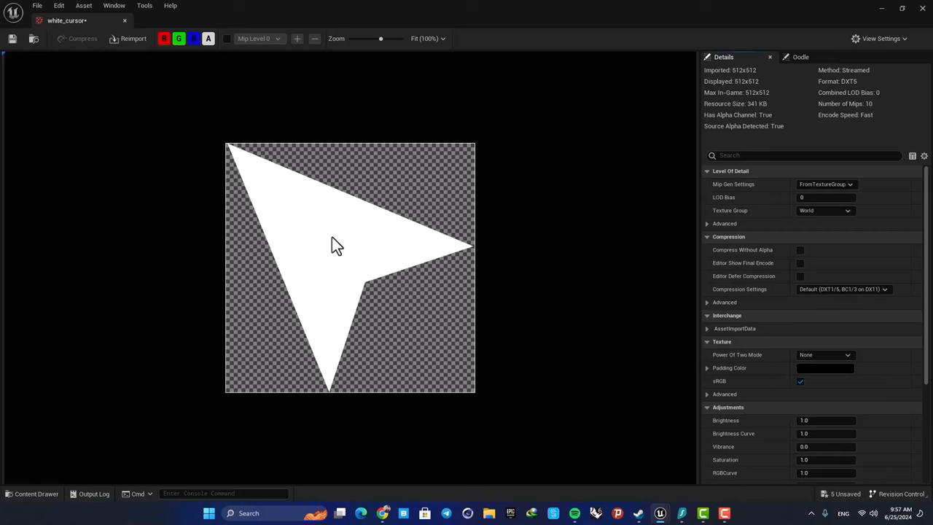
pyautogui.moveTo(99, 26)
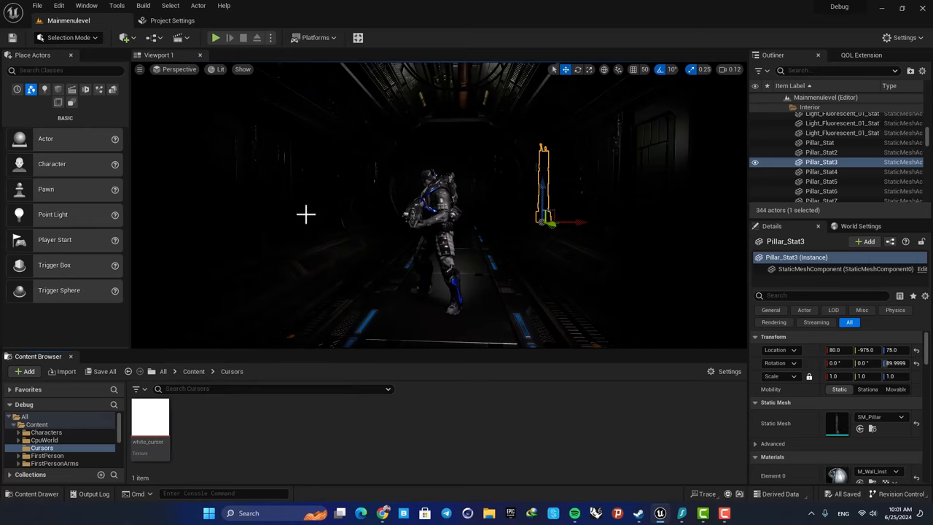
pyautogui.moveTo(216, 435)
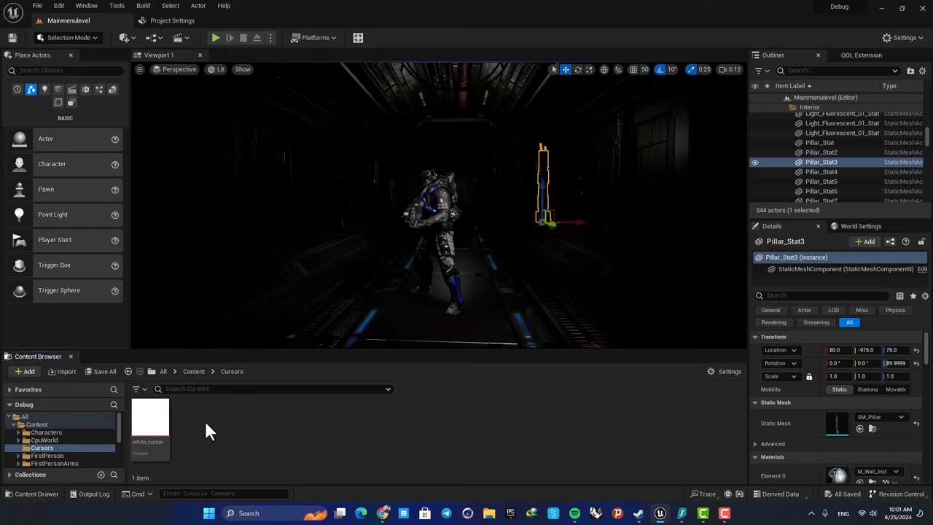
# Create a new Widget Blueprint beside white_cursor, to be named newcursor.
pyautogui.click(149, 426)
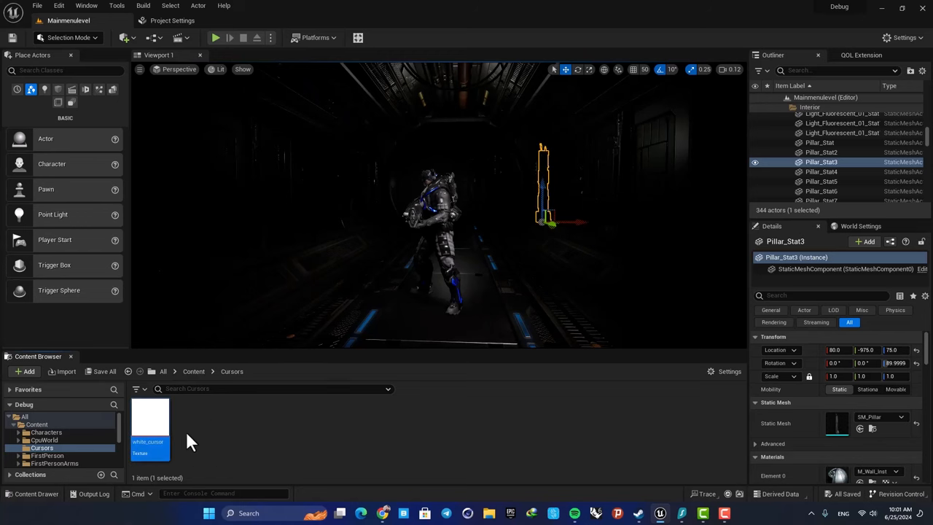
pyautogui.click(212, 428)
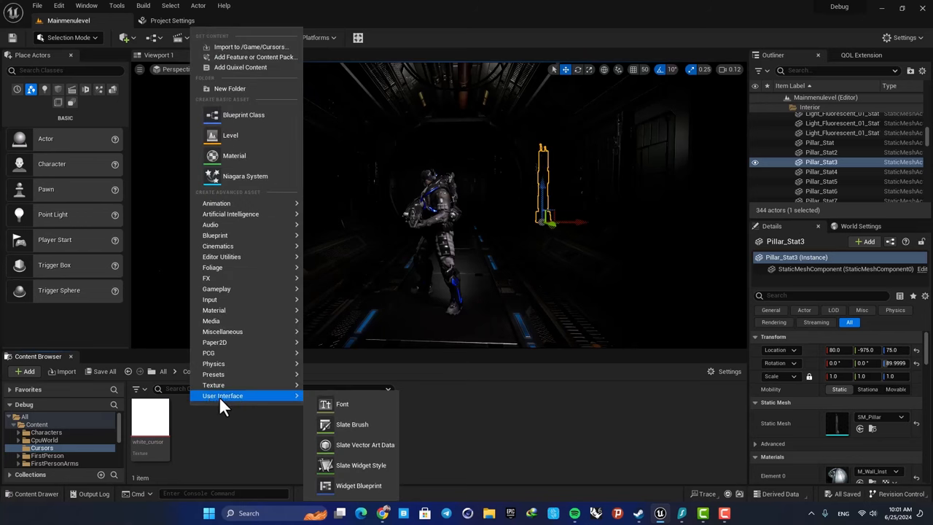
pyautogui.moveTo(359, 486)
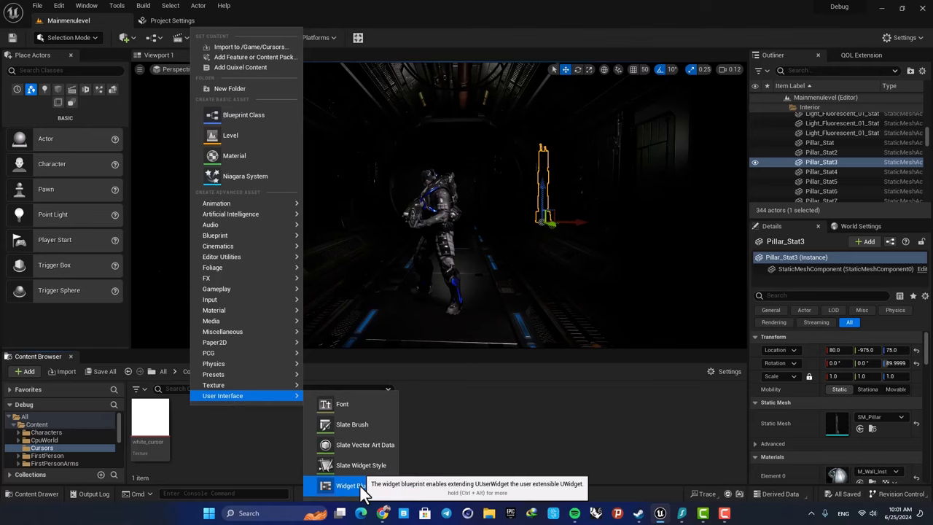
pyautogui.click(350, 485)
pyautogui.write('newcursor')
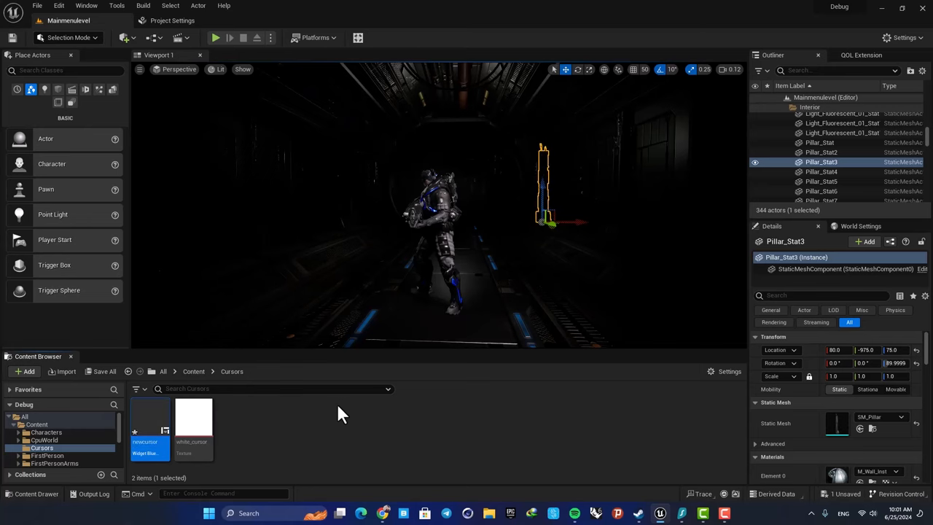
# In newcursor, add an enlarged Canvas Panel and search the palette for an Image widget.
pyautogui.doubleClick(149, 423)
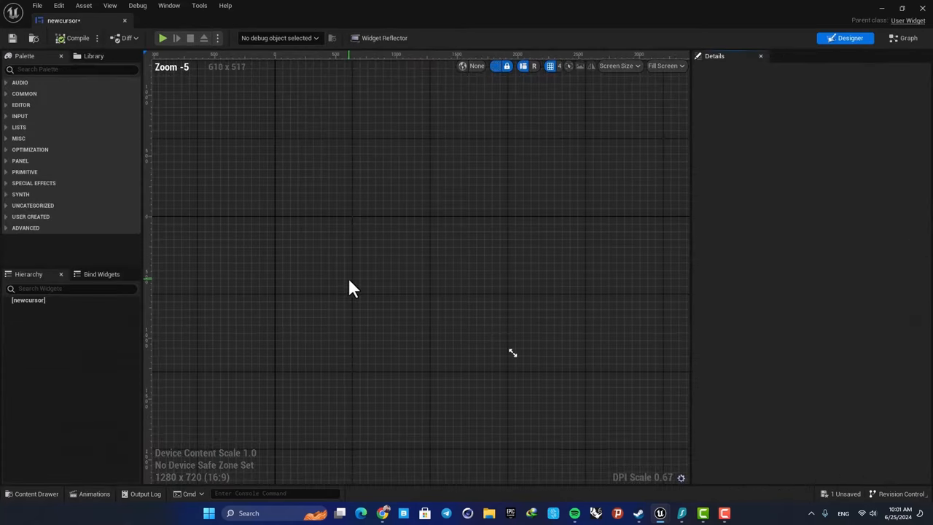
pyautogui.click(66, 70)
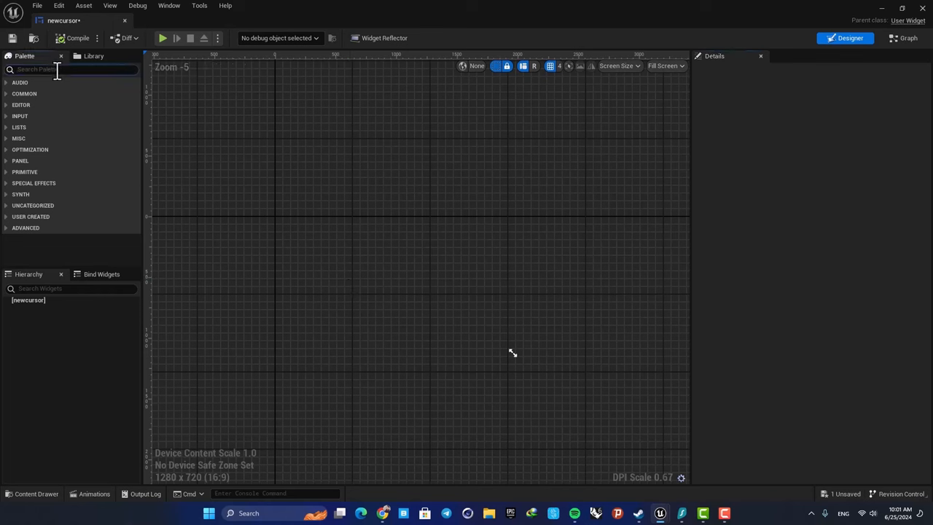
pyautogui.write('canv')
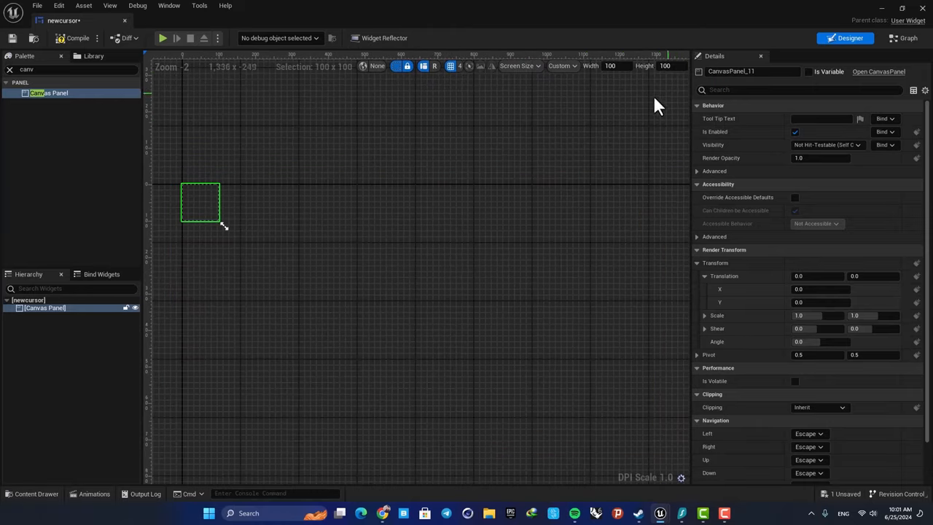
pyautogui.scroll(3)
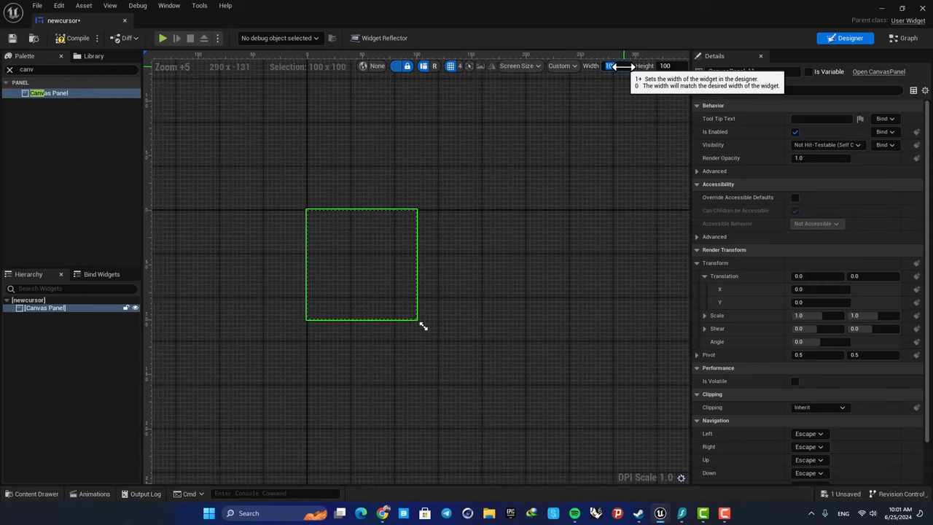
pyautogui.moveTo(417, 321); pyautogui.dragTo(388, 294)
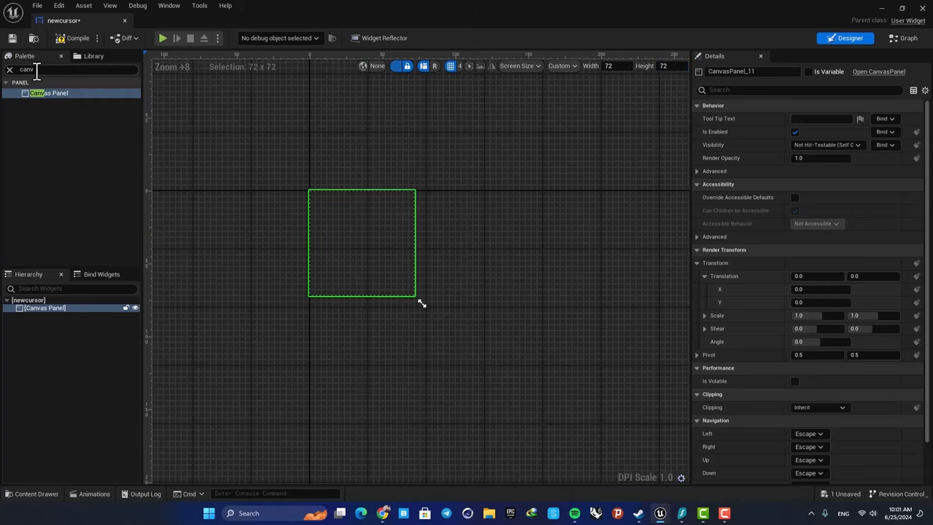
pyautogui.write('image')
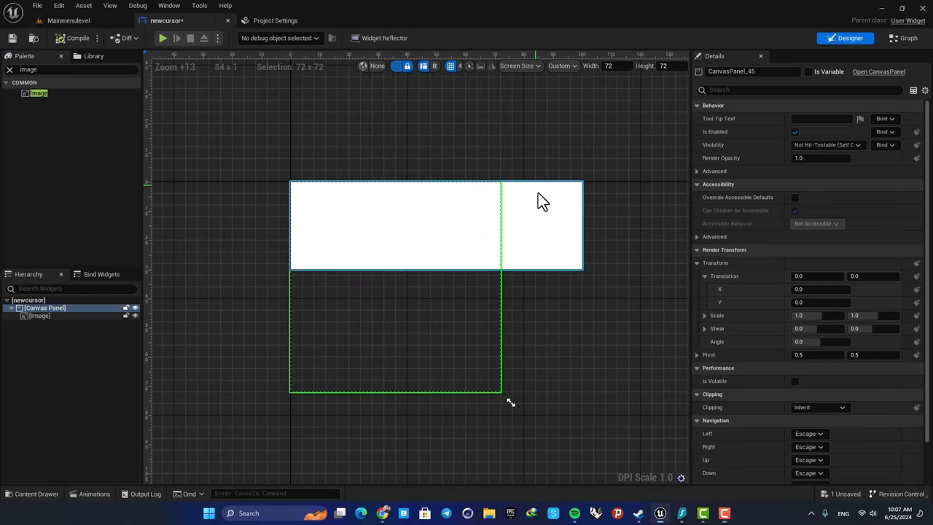
# Resize the Image to fill the canvas, show white_cursor in it, then shrink the arrow to half size.
pyautogui.click(40, 315)
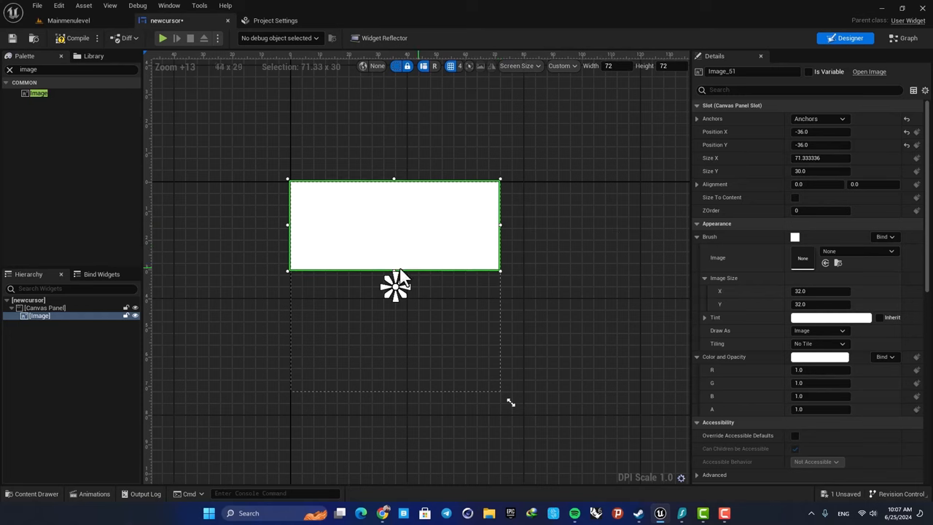
pyautogui.moveTo(393, 270); pyautogui.dragTo(405, 374)
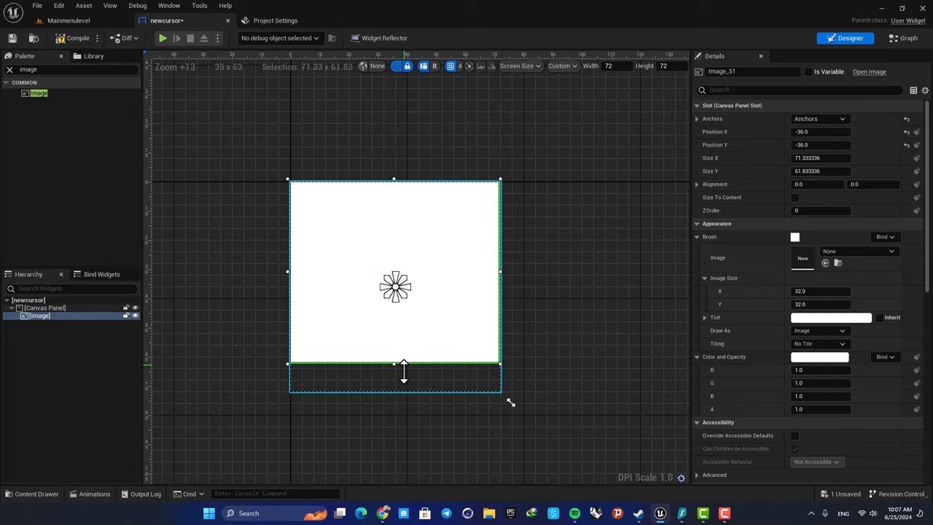
pyautogui.moveTo(404, 365); pyautogui.dragTo(404, 391)
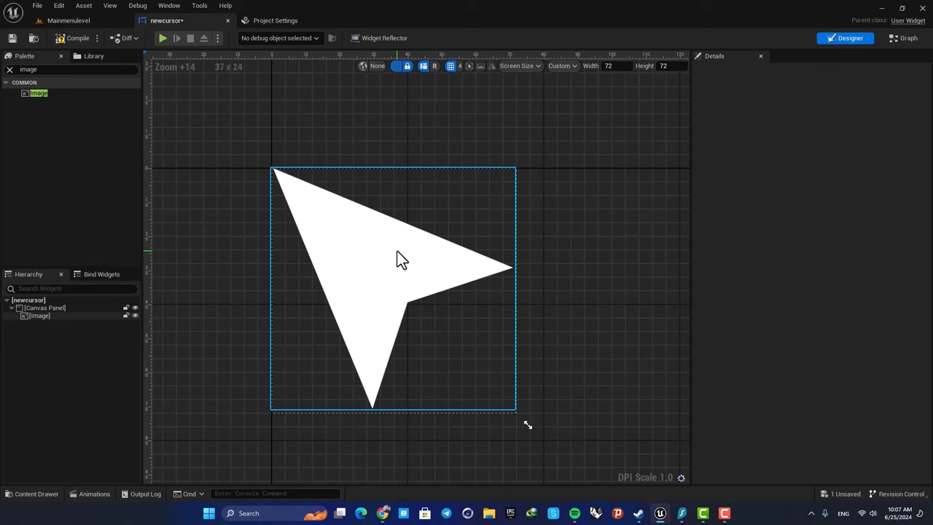
pyautogui.moveTo(393, 242)
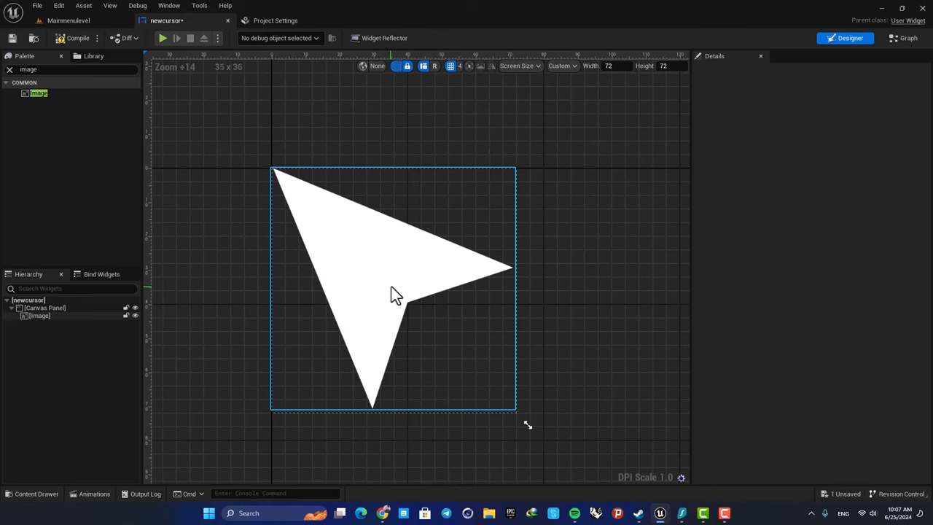
pyautogui.click(394, 289)
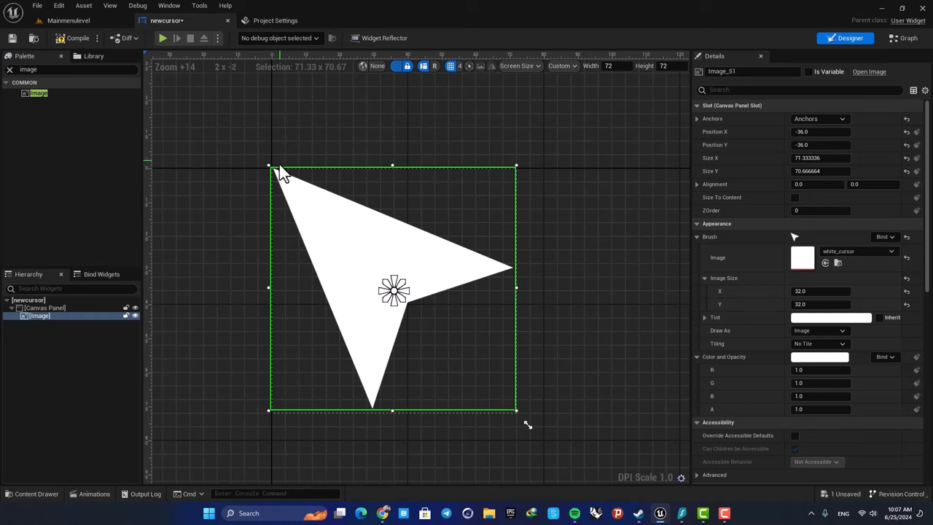
pyautogui.moveTo(394, 306)
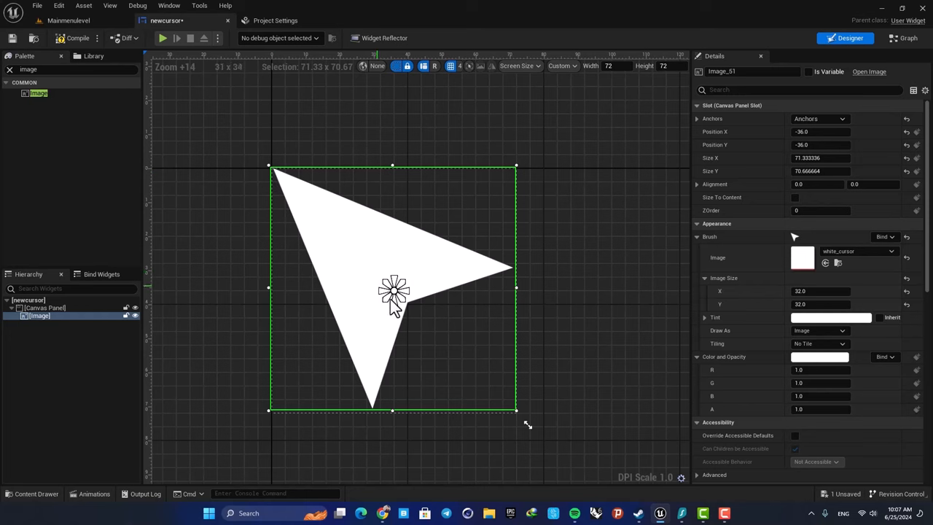
pyautogui.moveTo(276, 175)
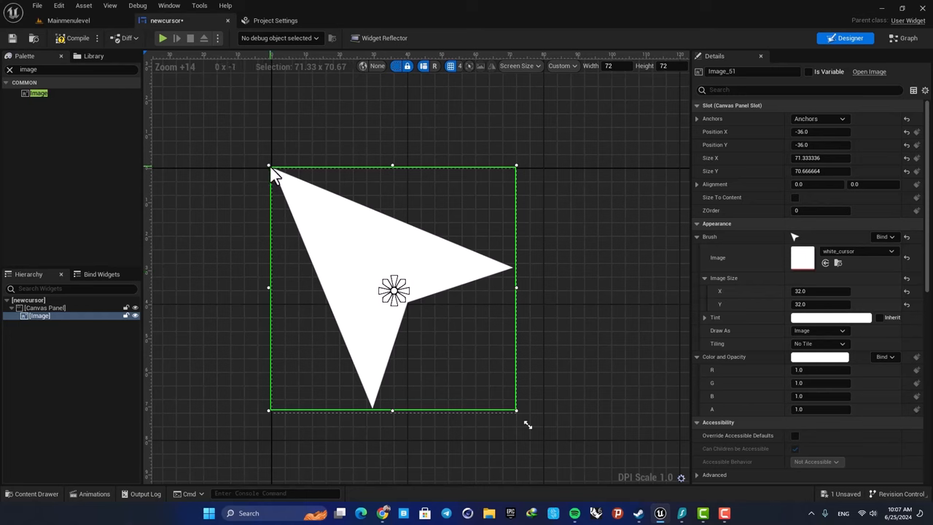
pyautogui.moveTo(270, 166); pyautogui.dragTo(386, 289)
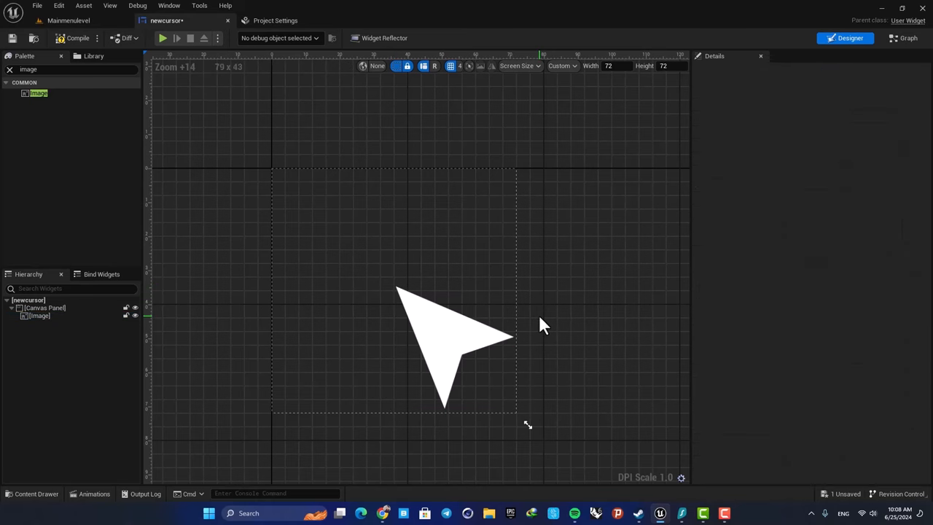
# Set the Image's Brush Tint to a purple-blue colour via the Color Picker.
pyautogui.click(452, 347)
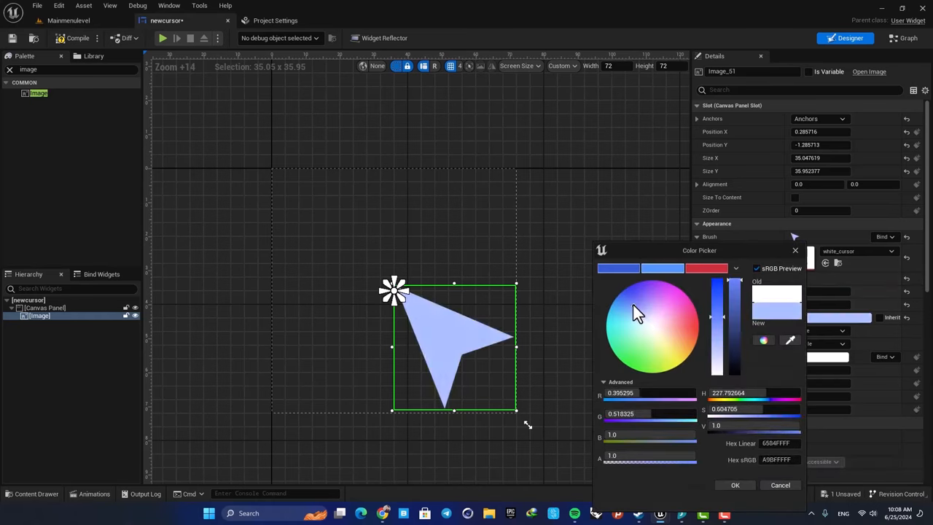
pyautogui.click(633, 295)
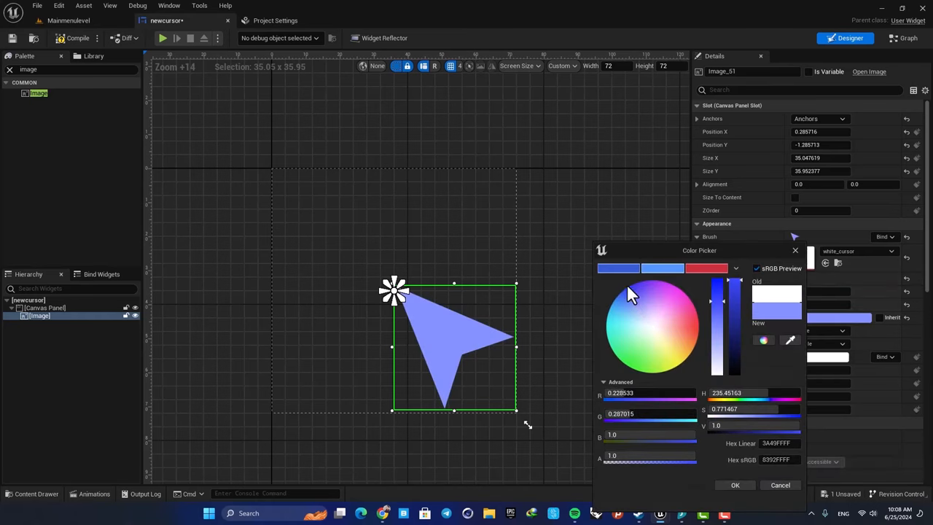
pyautogui.click(635, 299)
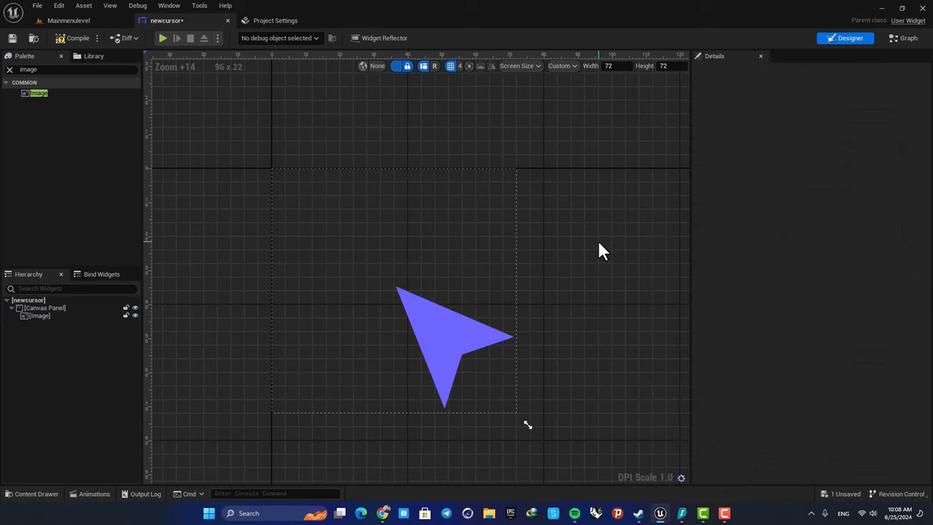
pyautogui.moveTo(425, 51)
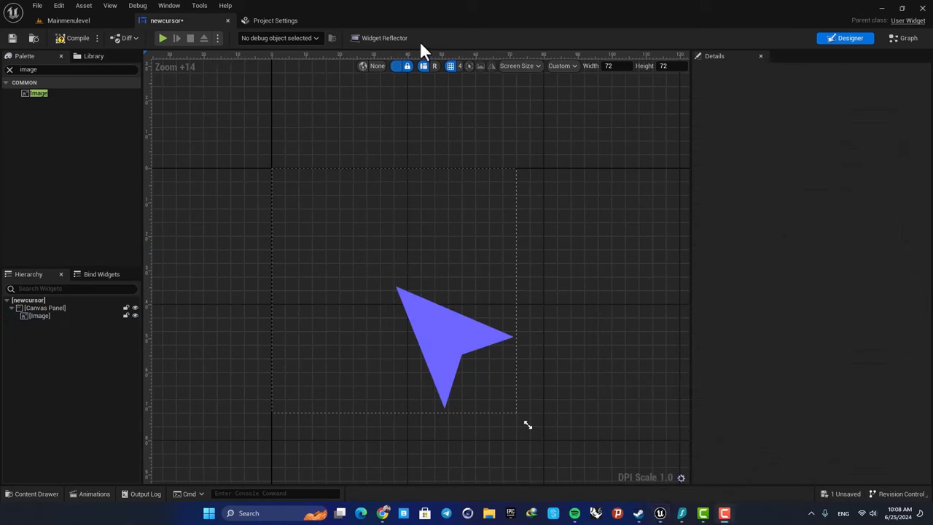
pyautogui.moveTo(372, 188)
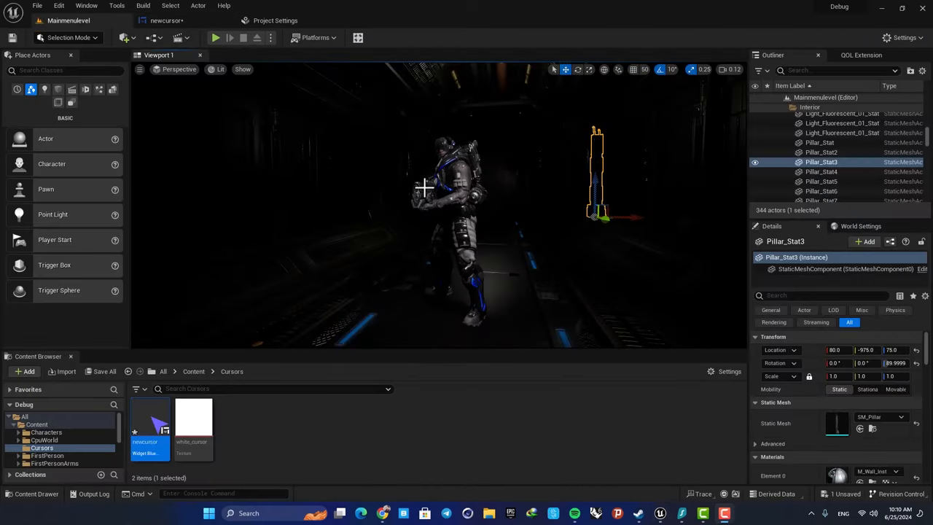
# In Project Settings, search 'cursor' and add a Software Cursors element.
pyautogui.click(901, 38)
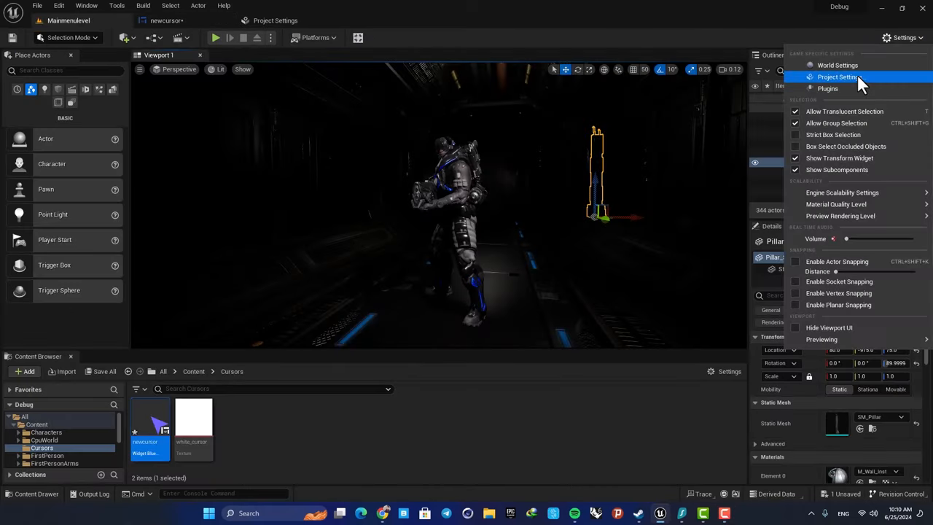
pyautogui.click(838, 75)
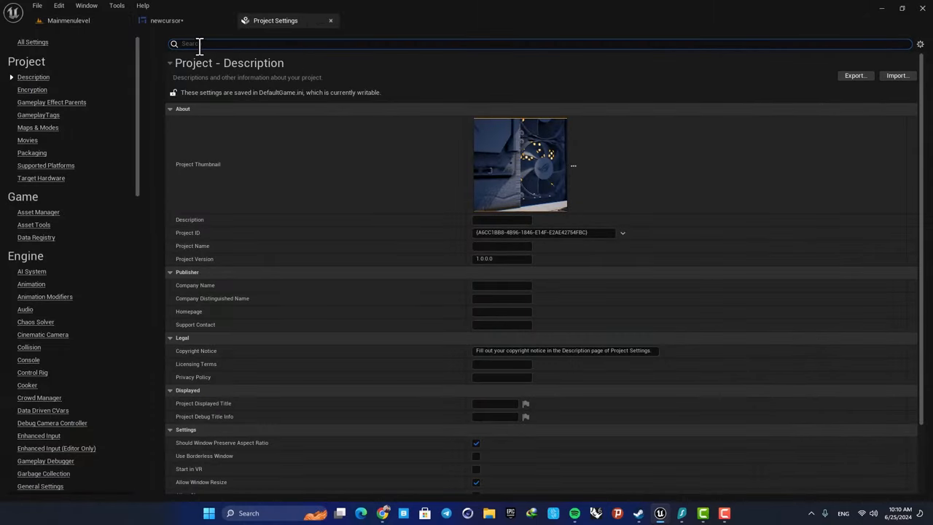
pyautogui.write('cursor')
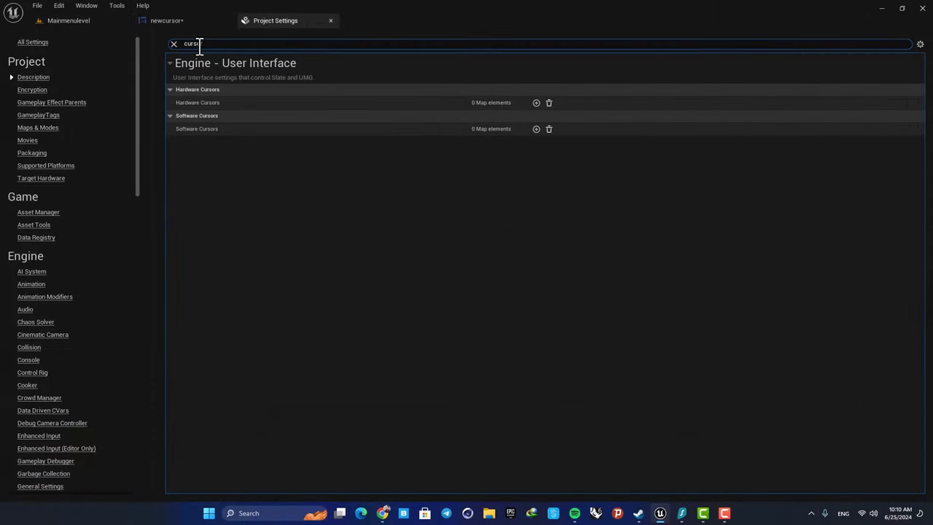
pyautogui.moveTo(230, 102)
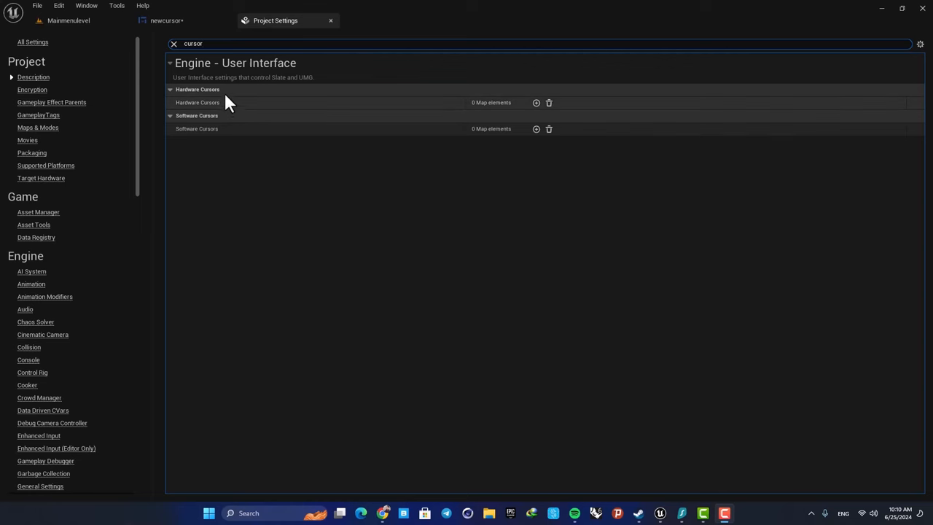
pyautogui.moveTo(202, 137)
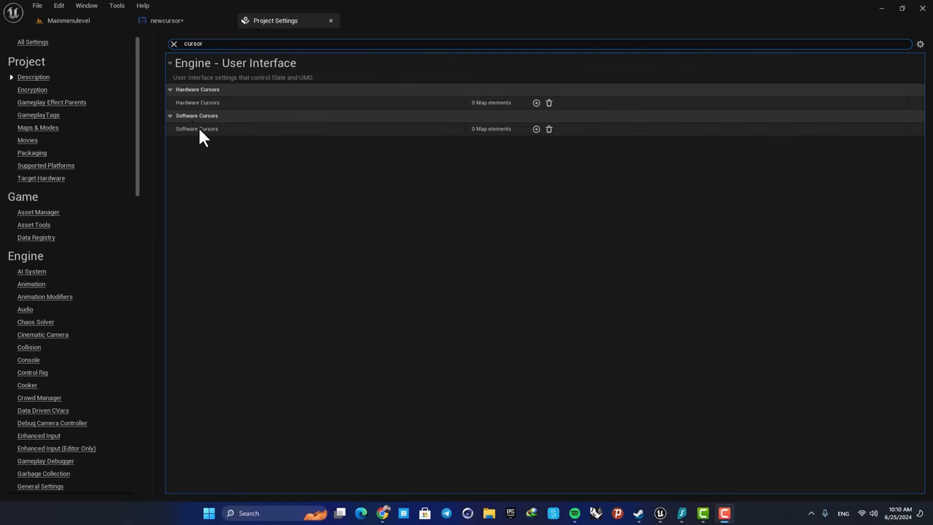
pyautogui.moveTo(207, 130)
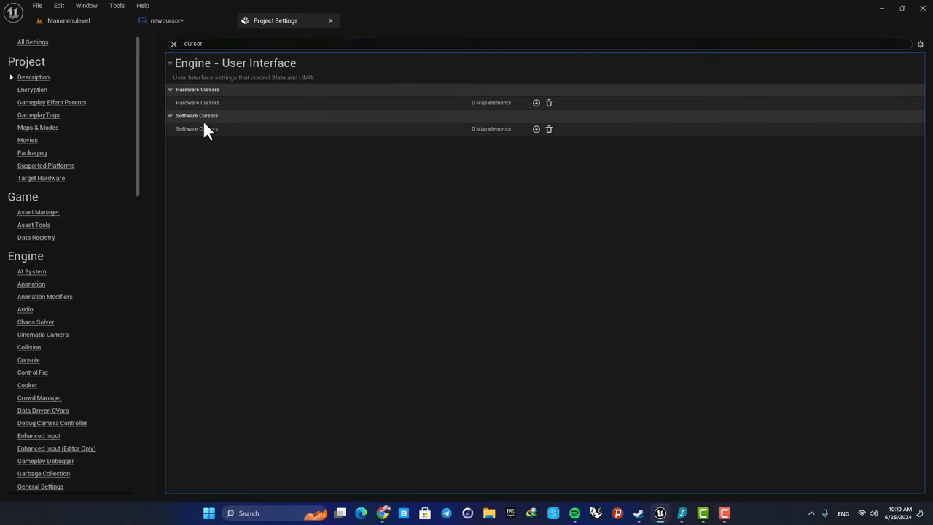
pyautogui.click(536, 128)
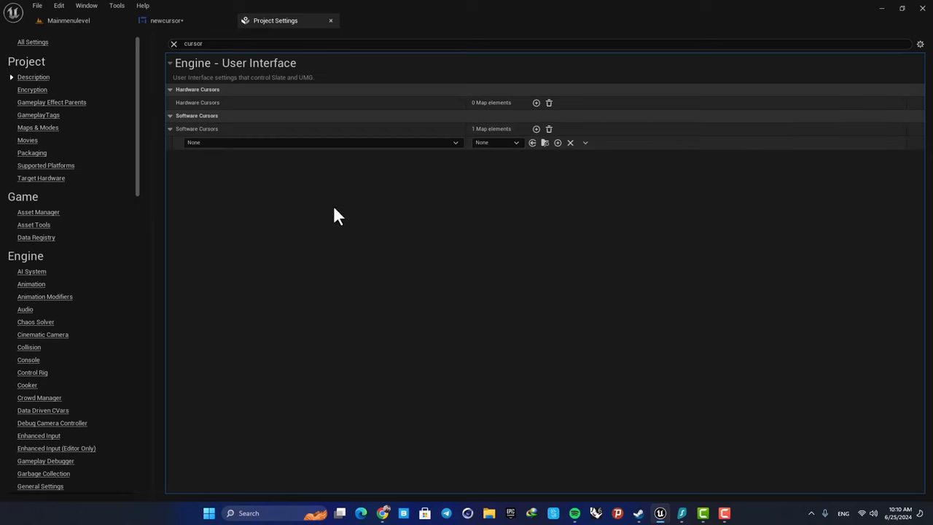
# Map the Default cursor type to the newcursor widget and return to the level.
pyautogui.click(320, 143)
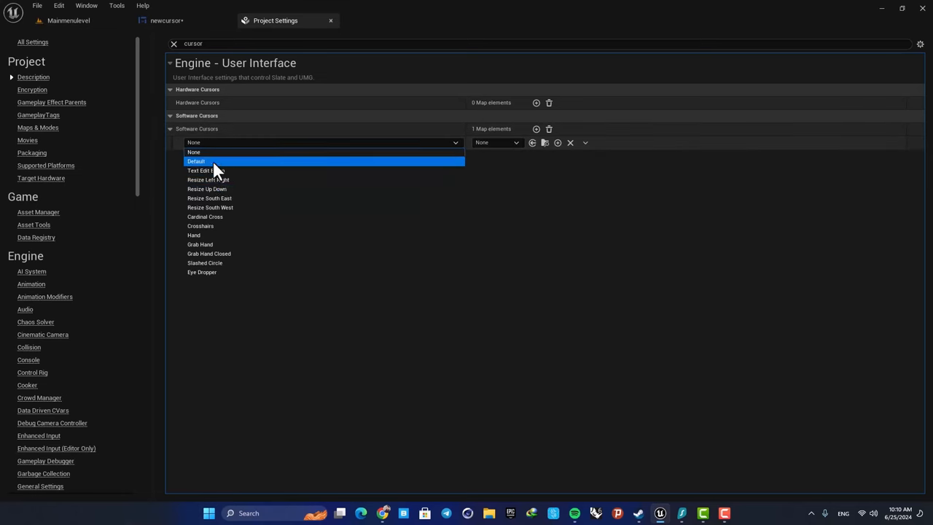
pyautogui.moveTo(210, 198)
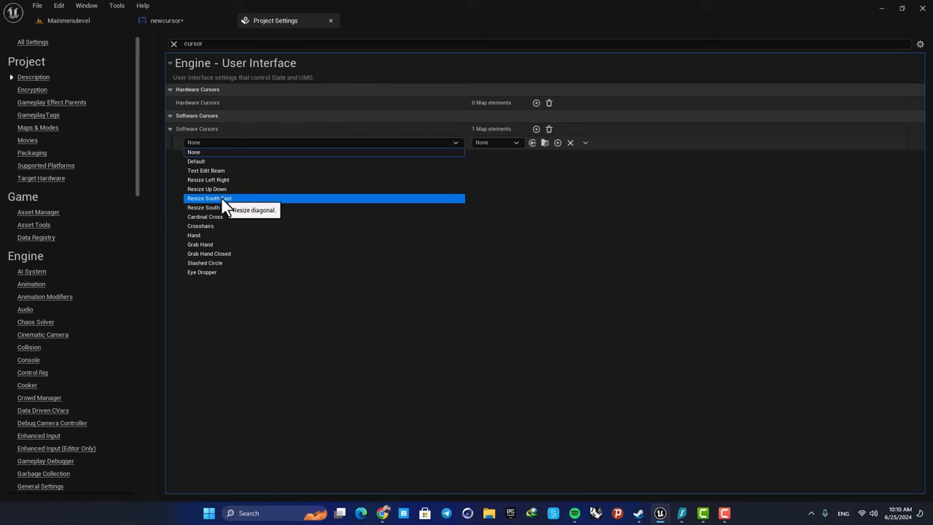
pyautogui.moveTo(216, 160)
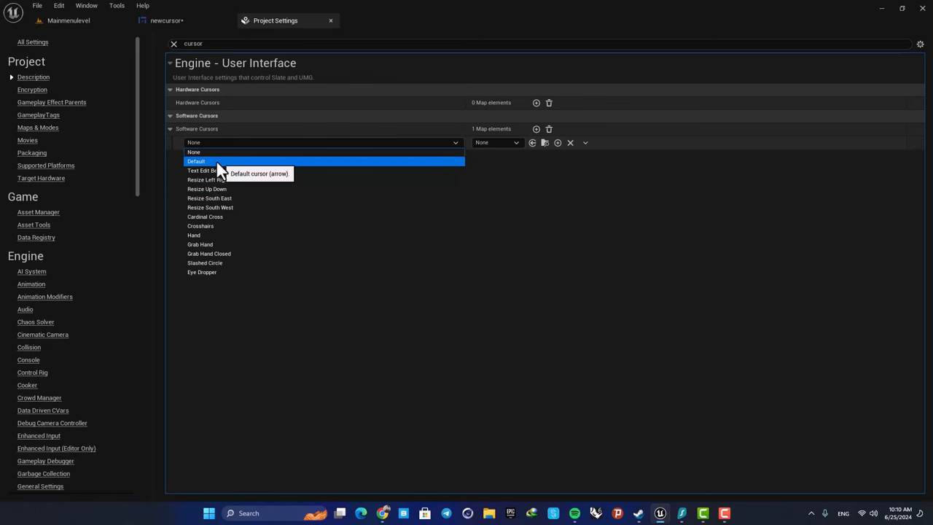
pyautogui.click(195, 160)
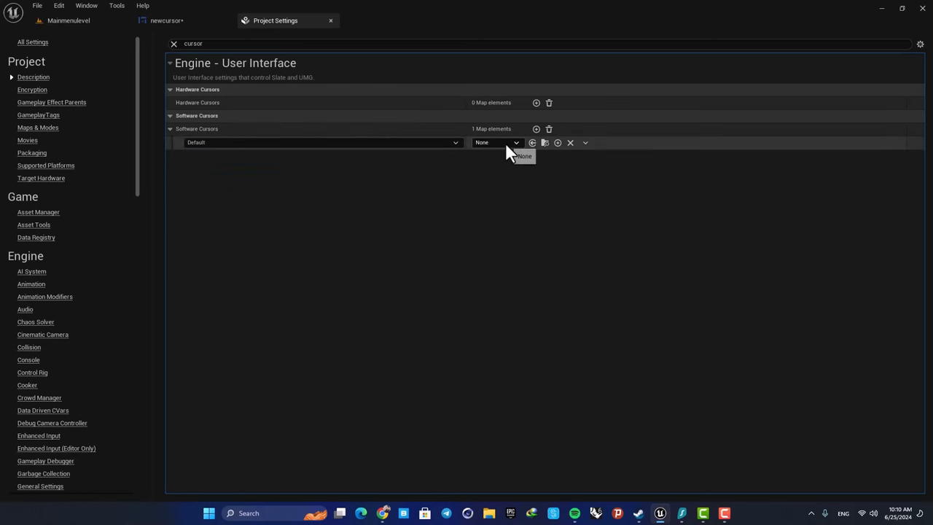
pyautogui.click(496, 143)
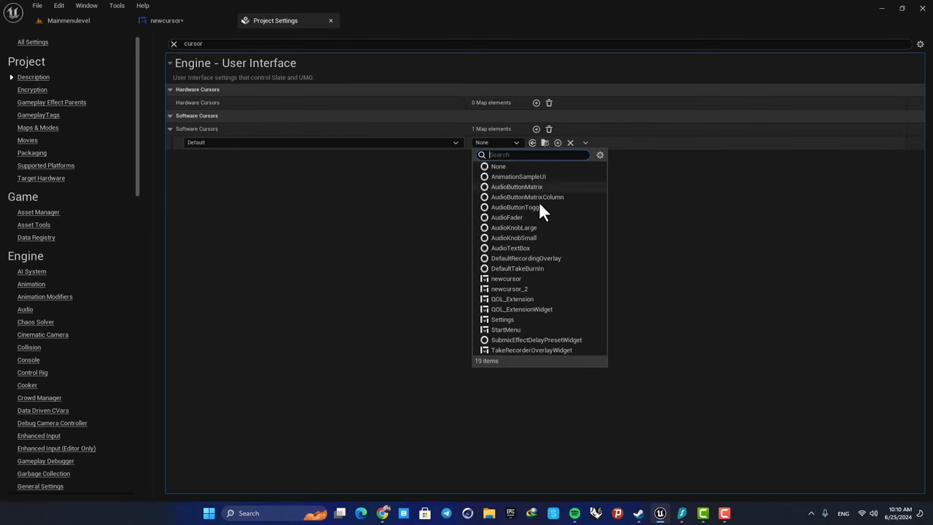
pyautogui.click(506, 279)
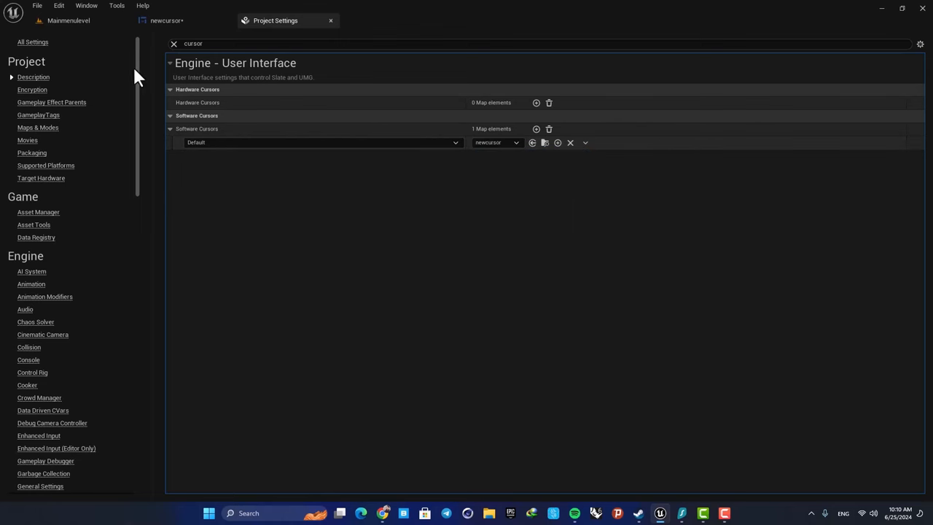
pyautogui.click(214, 38)
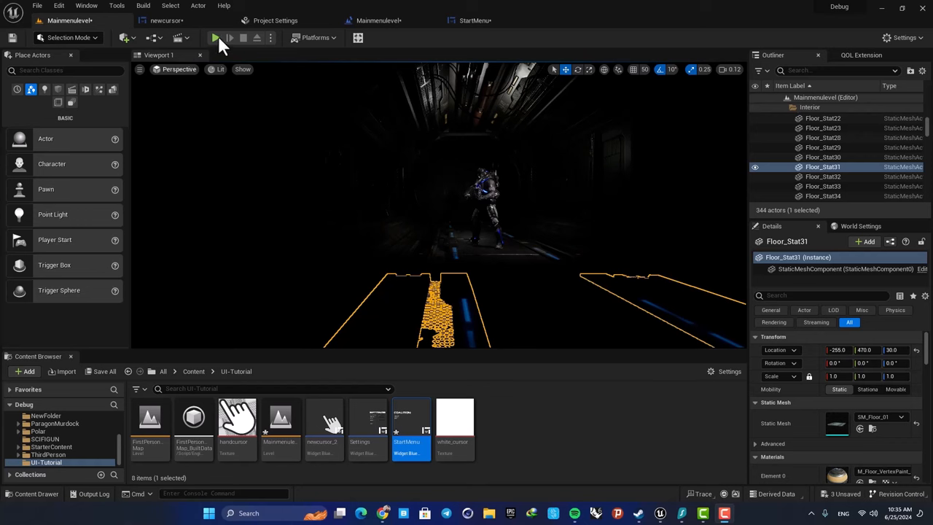
# Playtest the menu: Settings, Back to main menu, Settings again, then the Difficulty field.
pyautogui.click(214, 38)
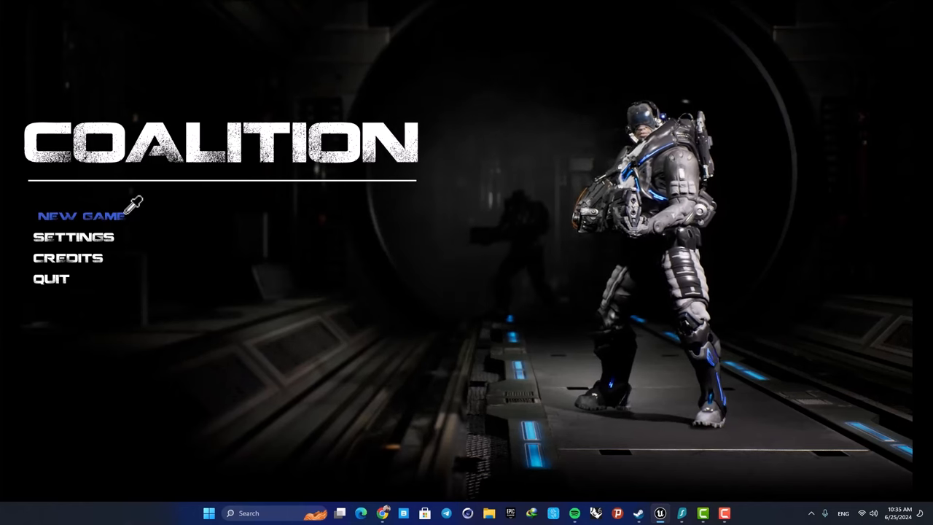
pyautogui.moveTo(67, 257)
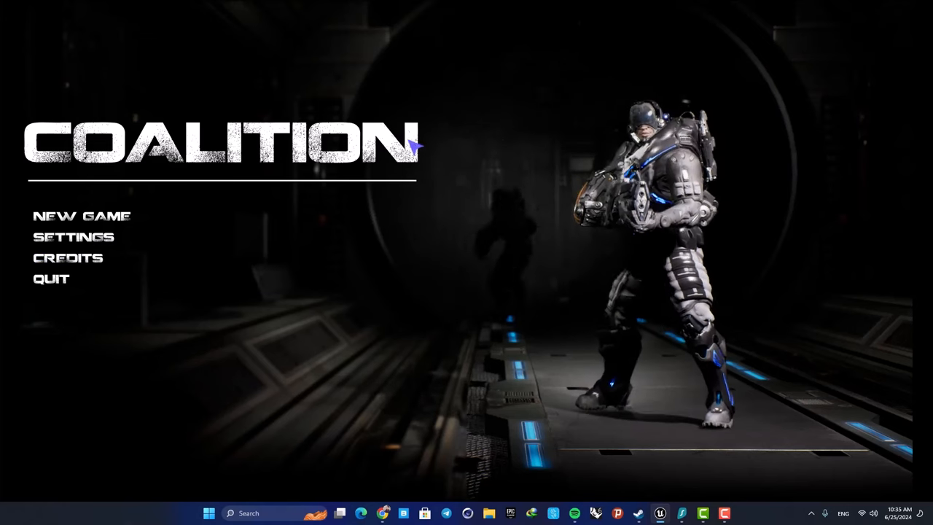
pyautogui.click(73, 236)
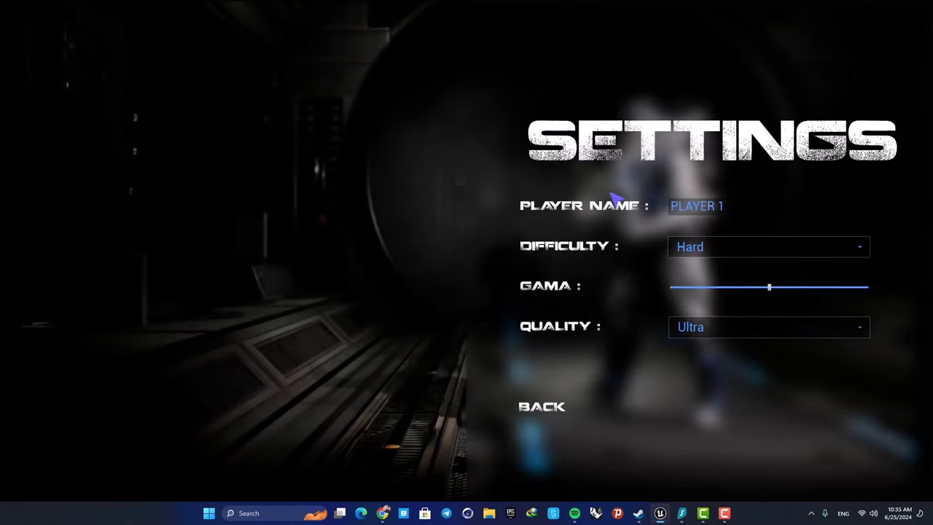
pyautogui.moveTo(858, 55)
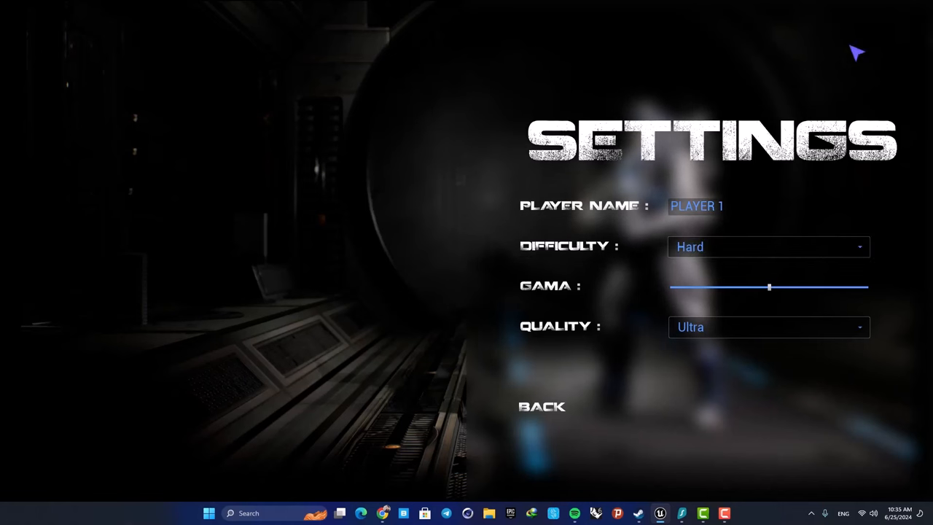
pyautogui.moveTo(834, 35)
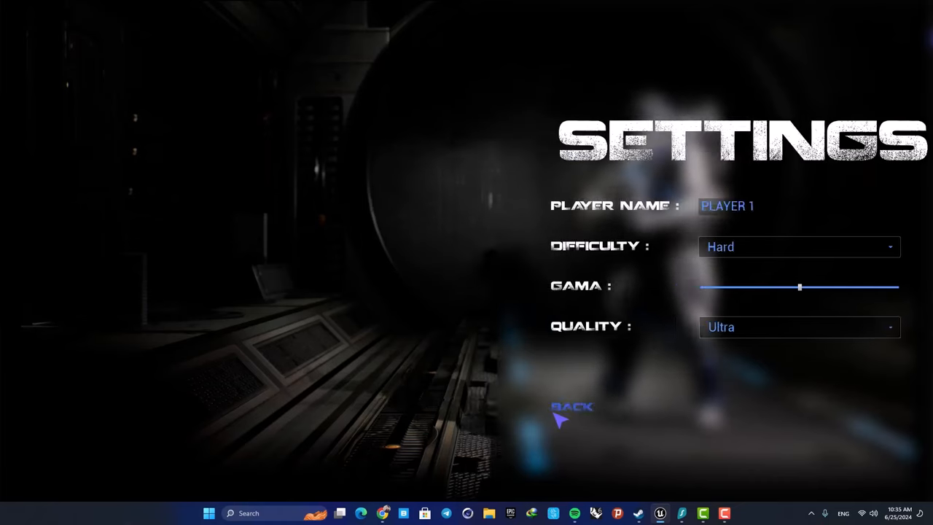
pyautogui.click(572, 407)
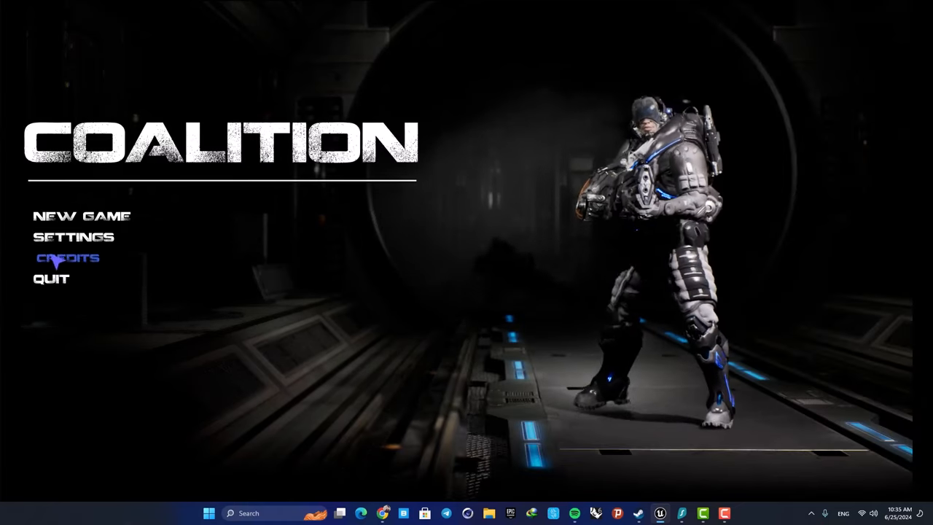
pyautogui.click(73, 236)
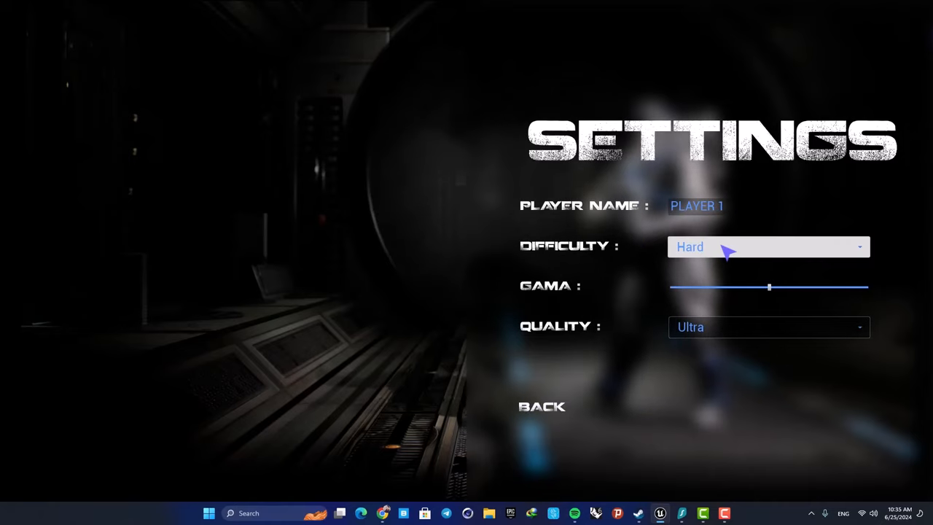
pyautogui.click(541, 405)
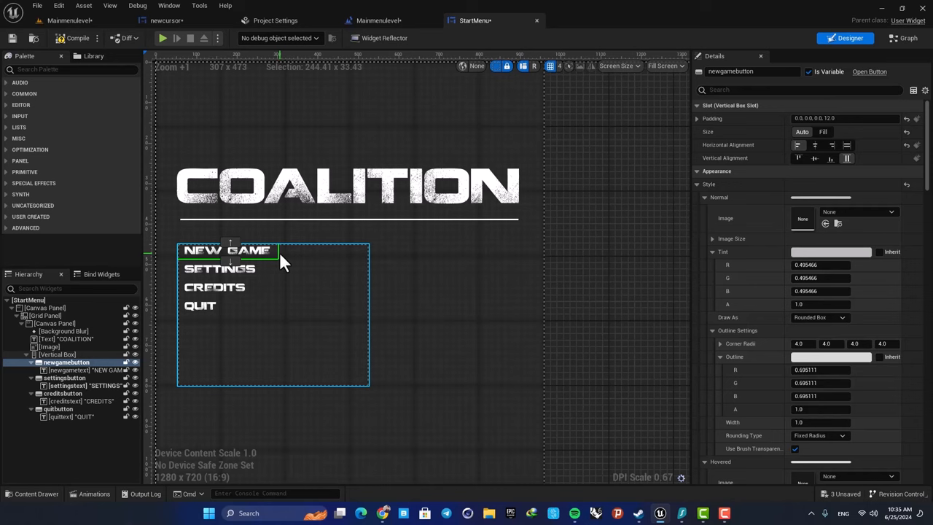
# Enable a Crosshairs cursor override on newgamebutton and compile the StartMenu widget.
pyautogui.click(799, 90)
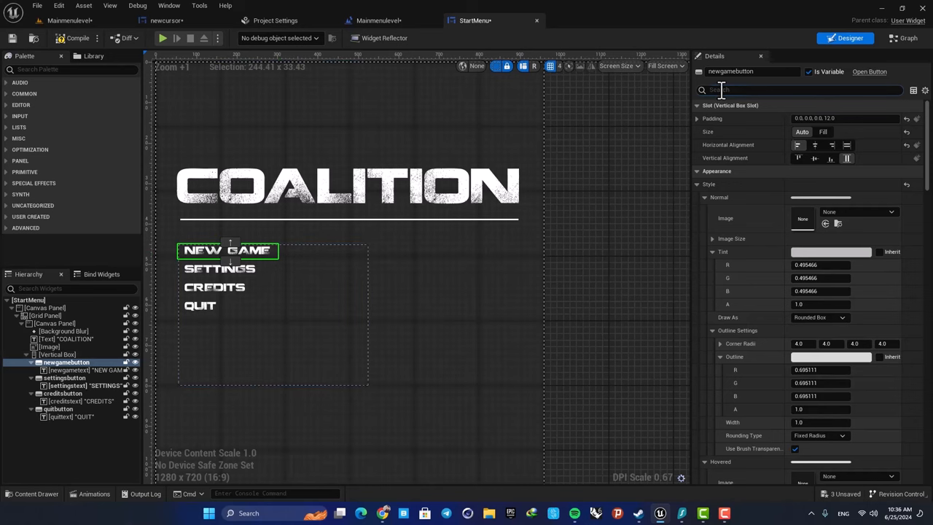
pyautogui.write('cursor')
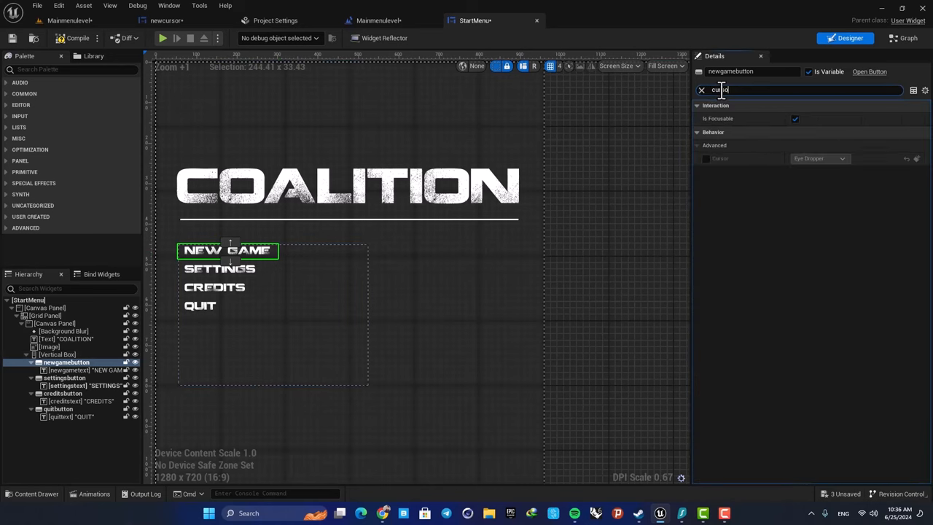
pyautogui.write('cursor')
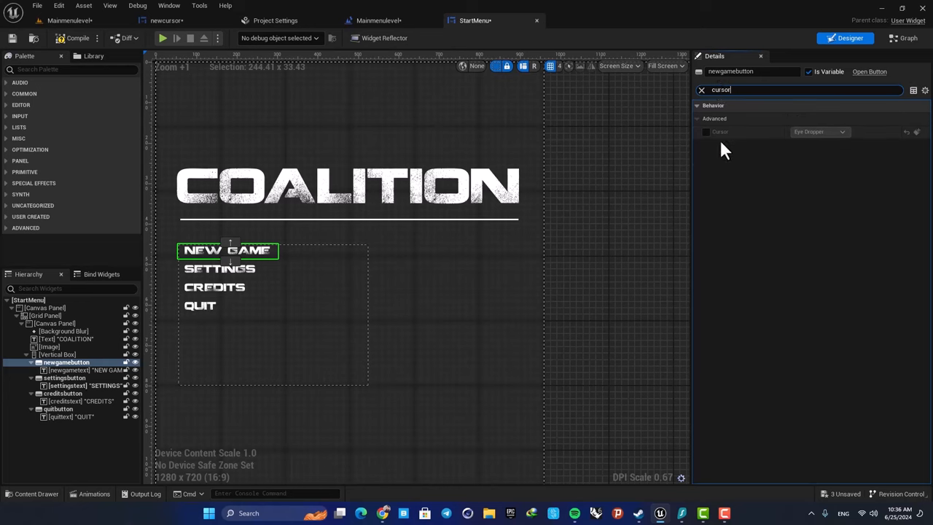
pyautogui.click(706, 131)
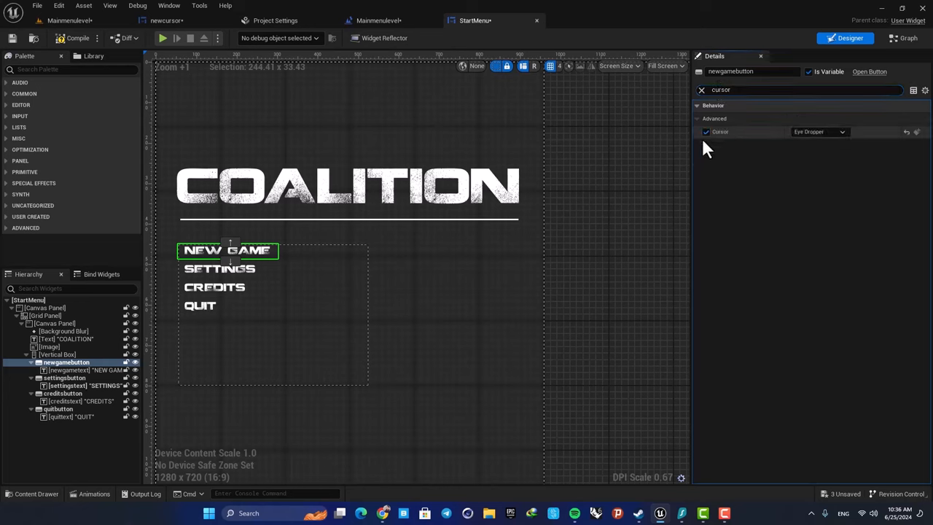
pyautogui.click(819, 131)
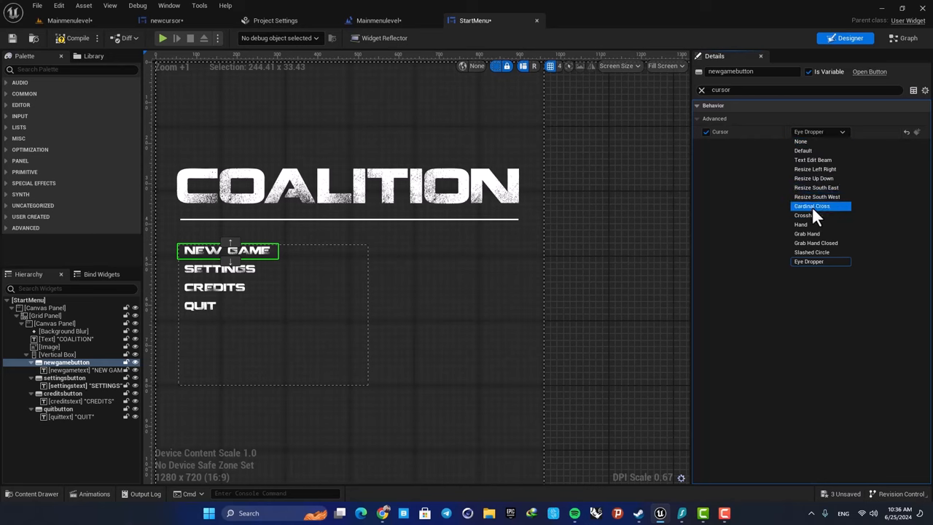
pyautogui.moveTo(817, 216)
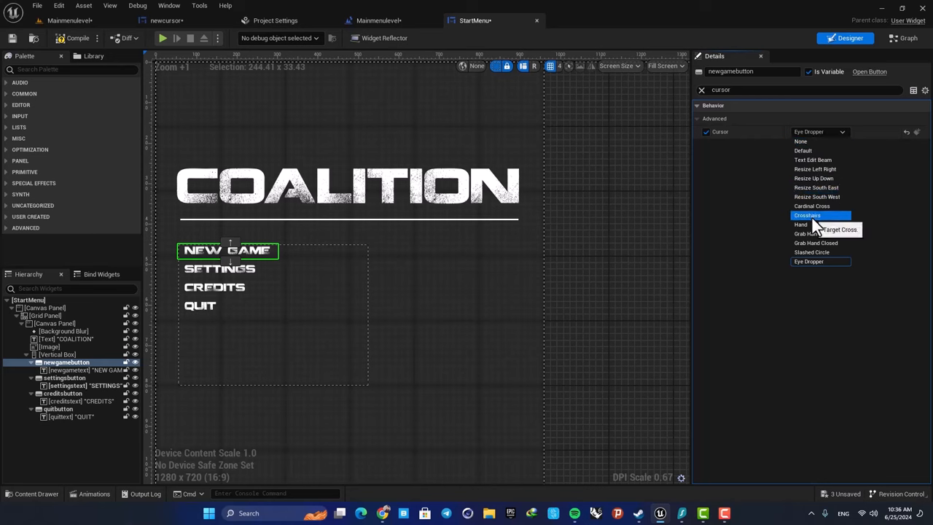
pyautogui.click(808, 216)
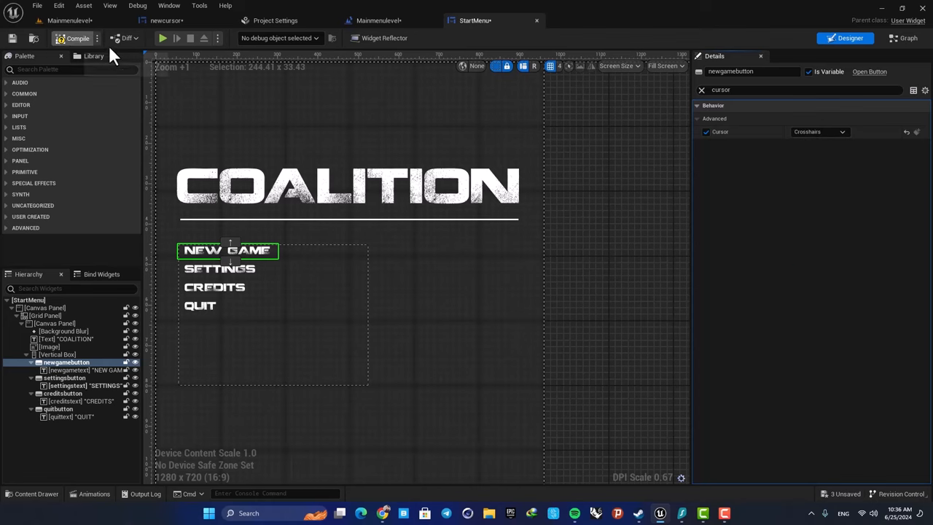
pyautogui.click(162, 38)
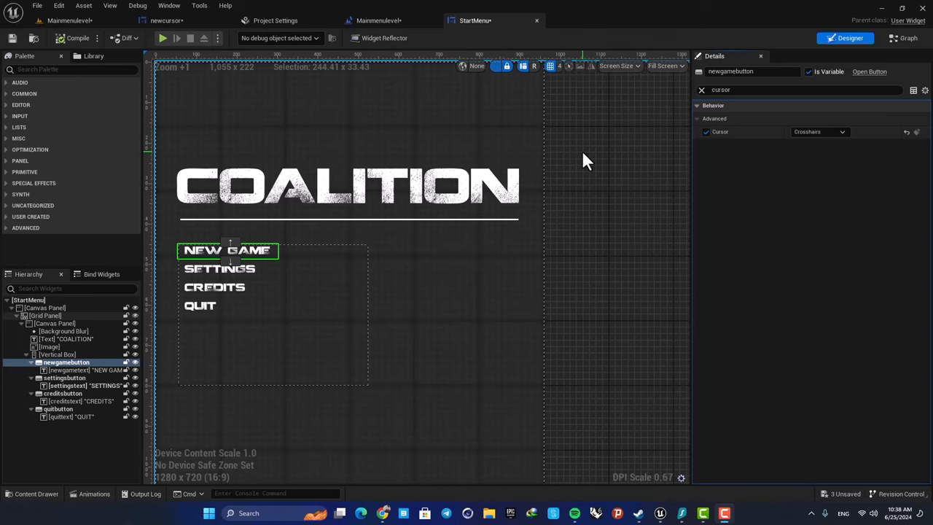
# Open the Cursors folder and the duplicated newcursor_2 widget, then tint its arrow image pink.
pyautogui.click(70, 20)
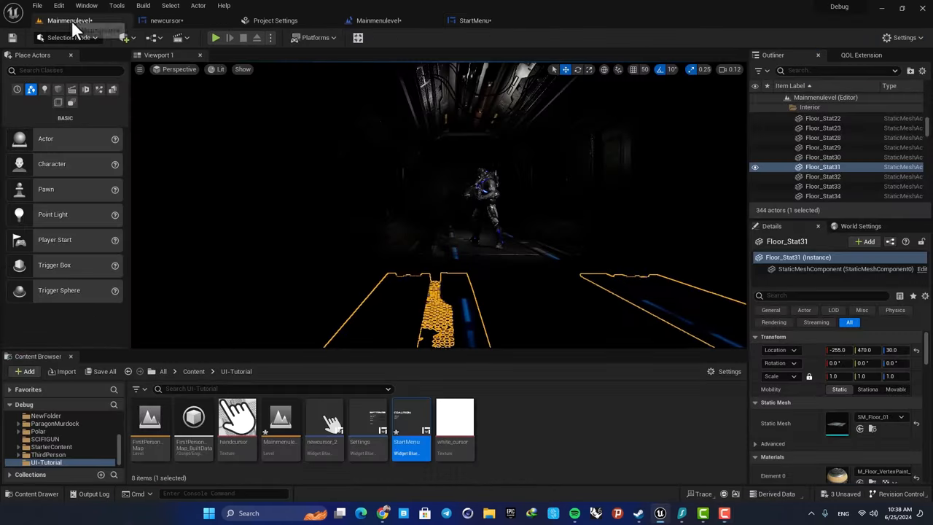
pyautogui.click(194, 371)
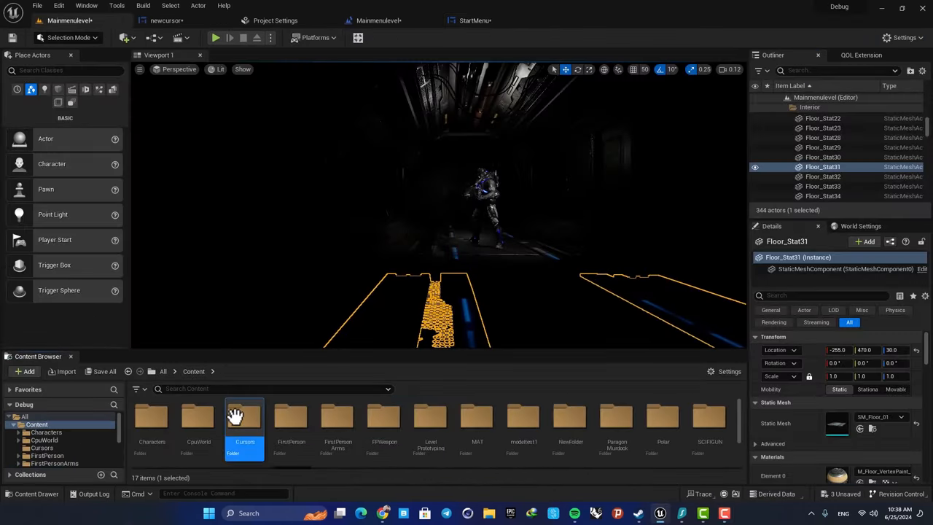
pyautogui.doubleClick(245, 420)
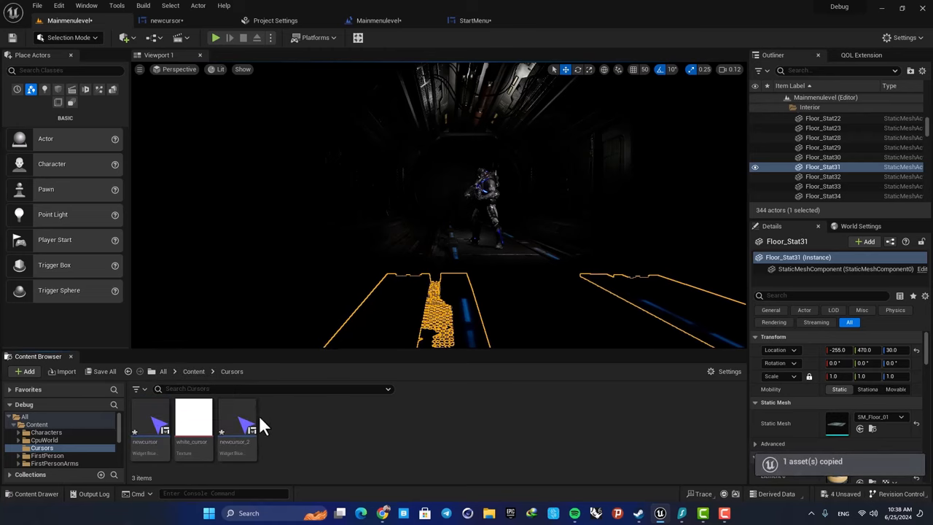
pyautogui.doubleClick(236, 423)
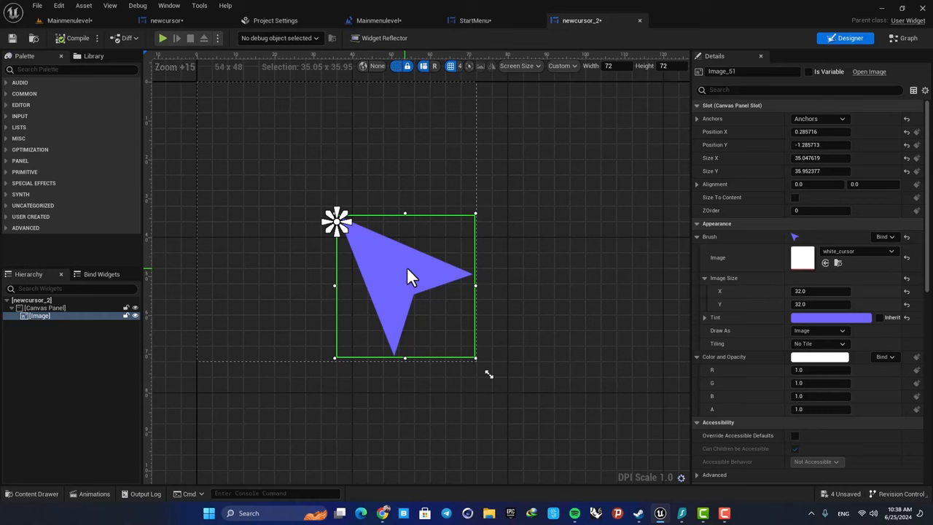
pyautogui.click(832, 318)
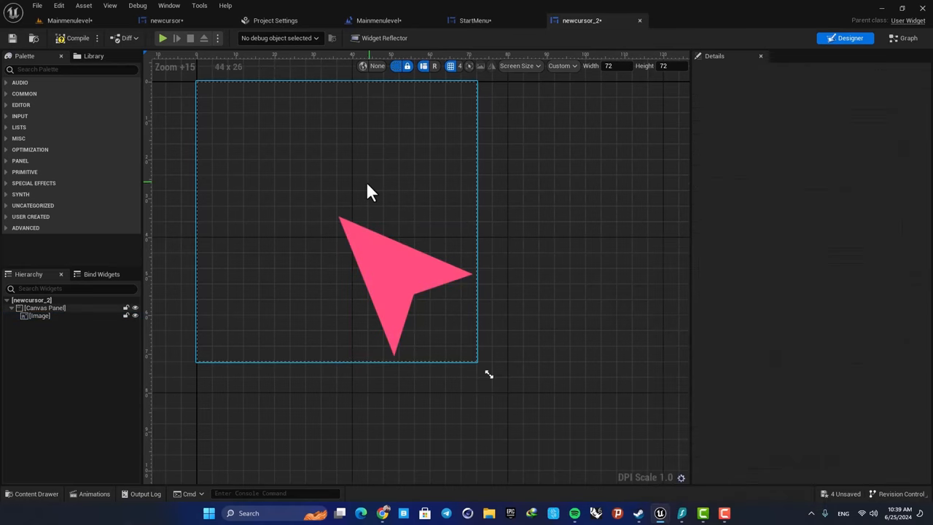
pyautogui.scroll(-3)
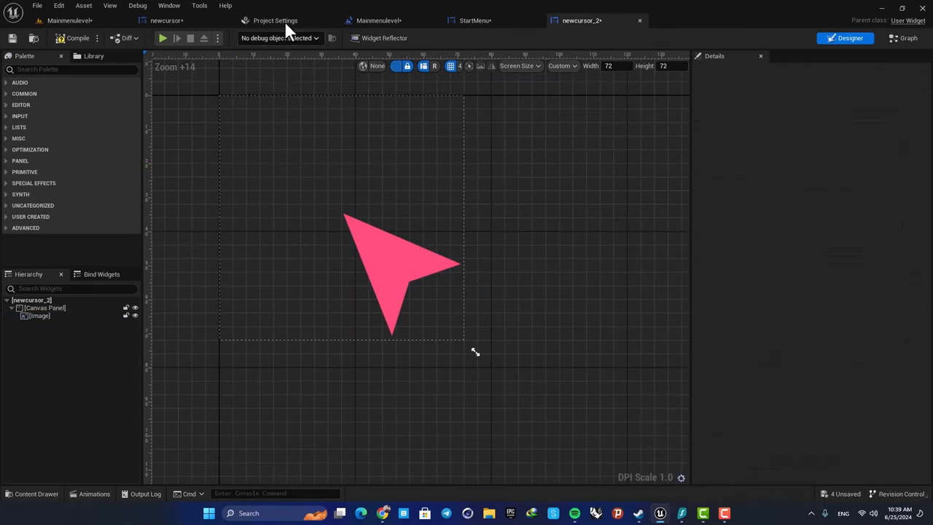
# In Project Settings add a Hand software cursor mapped to newcursor_2 beside the Default newcursor entry.
pyautogui.click(276, 20)
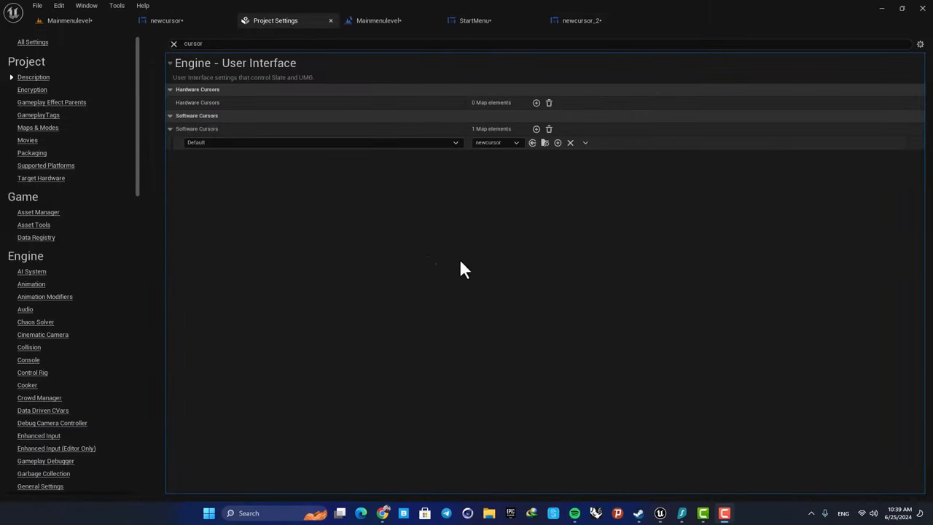
pyautogui.moveTo(203, 140)
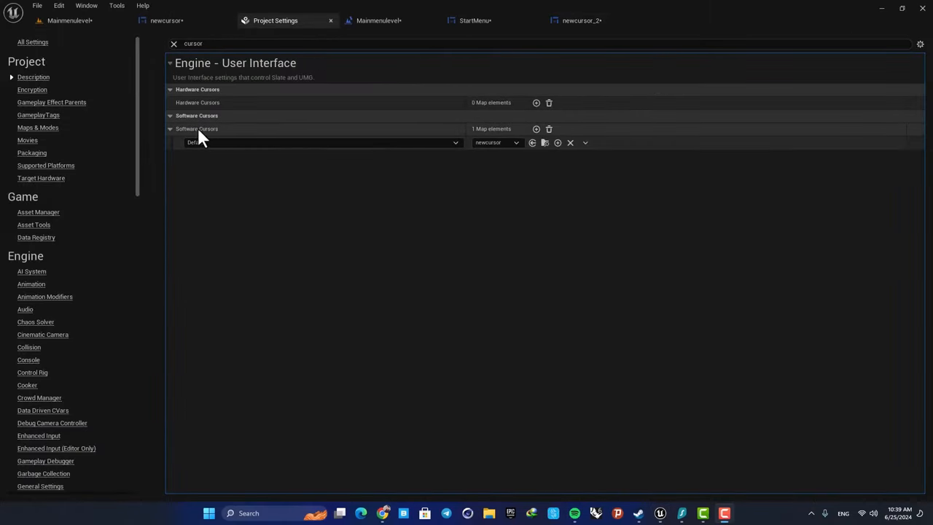
pyautogui.click(537, 129)
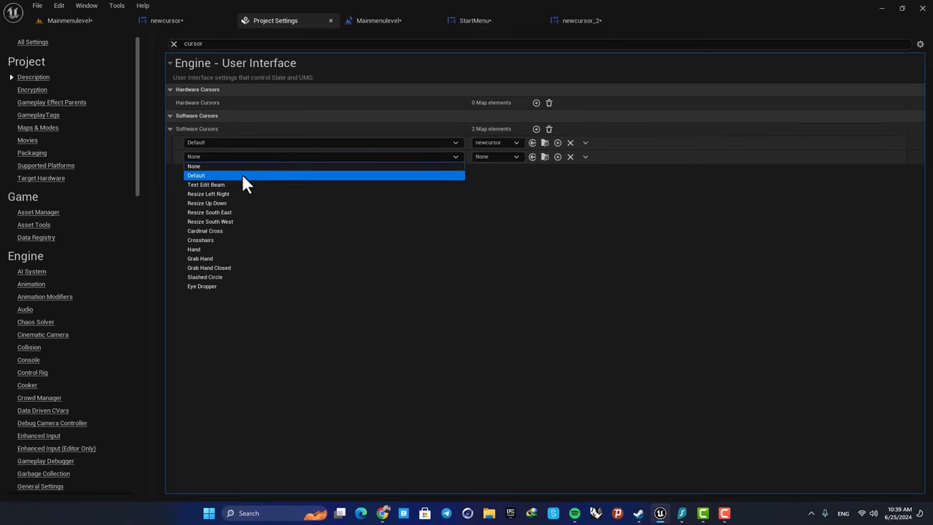
pyautogui.click(194, 248)
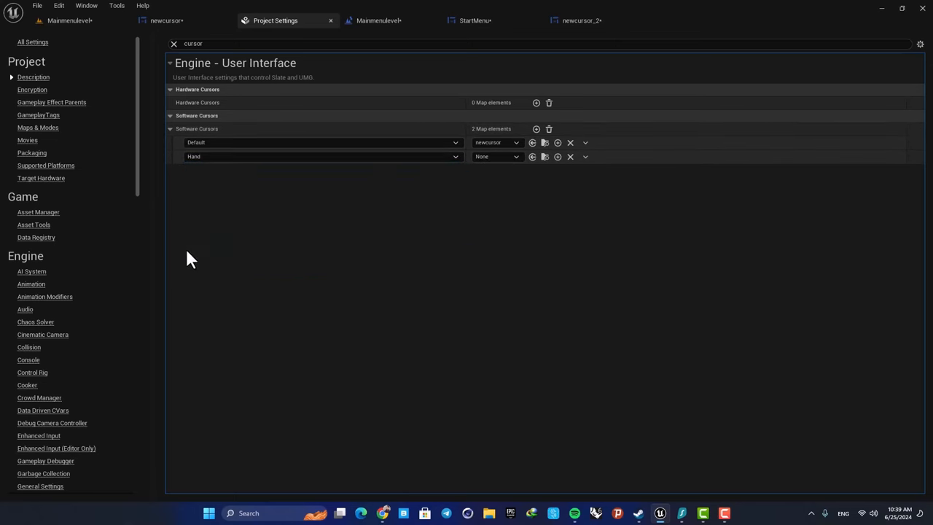
pyautogui.click(496, 158)
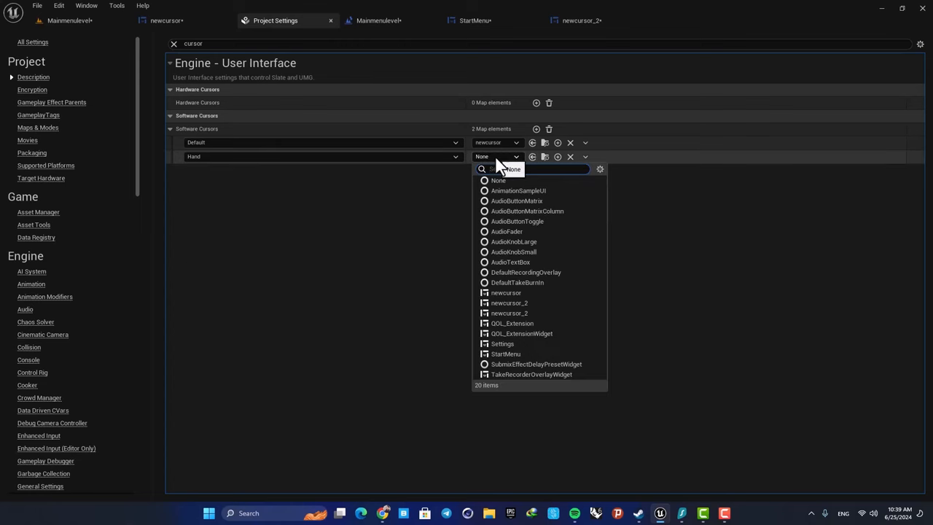
pyautogui.click(509, 301)
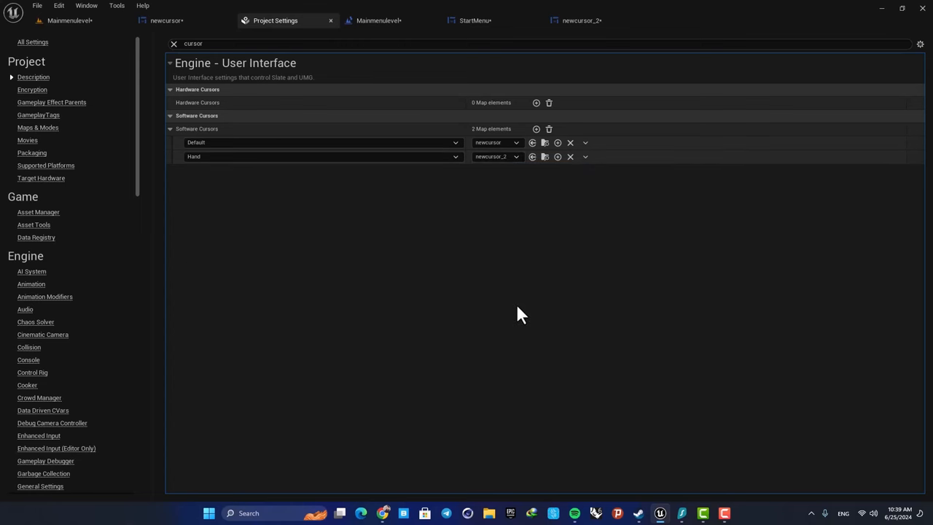
pyautogui.moveTo(70, 21)
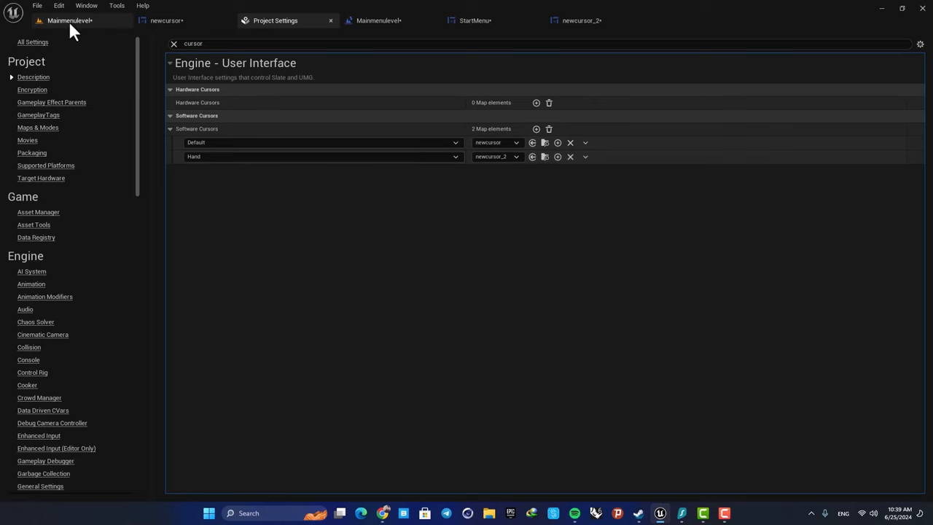
pyautogui.click(580, 20)
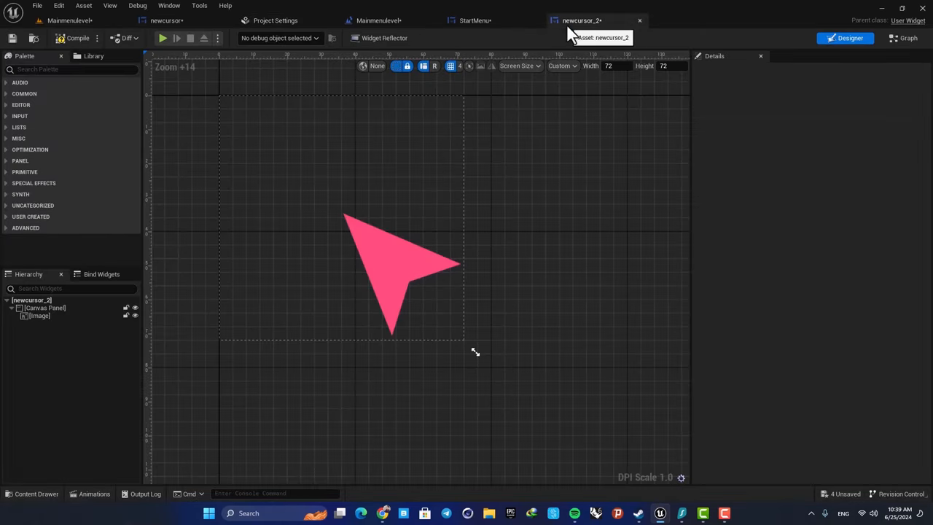
# Change the New Game button's cursor from Crosshairs to Hand and compile the StartMenu widget.
pyautogui.click(476, 21)
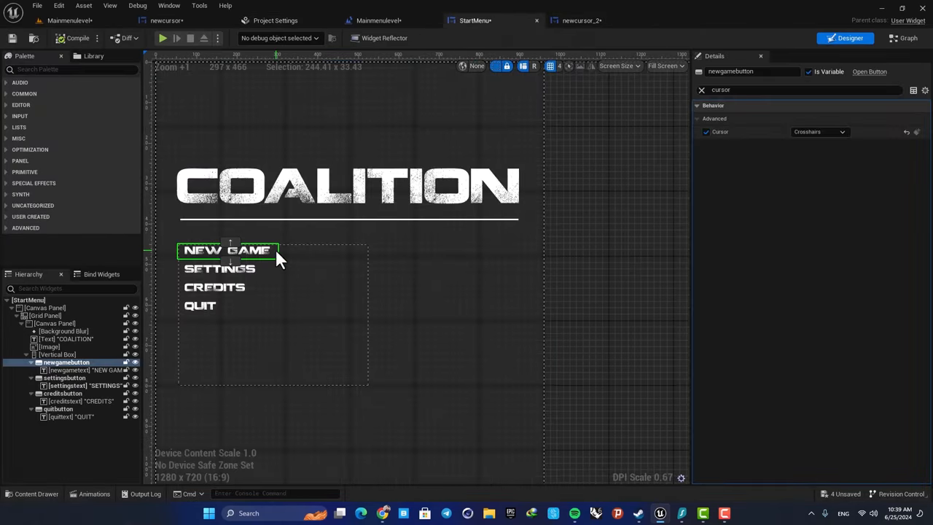
pyautogui.click(843, 132)
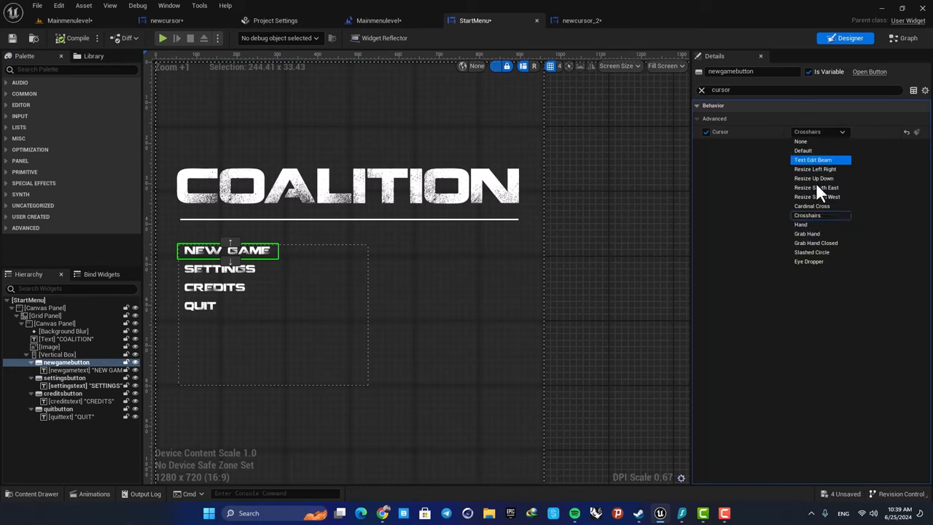
pyautogui.click(801, 225)
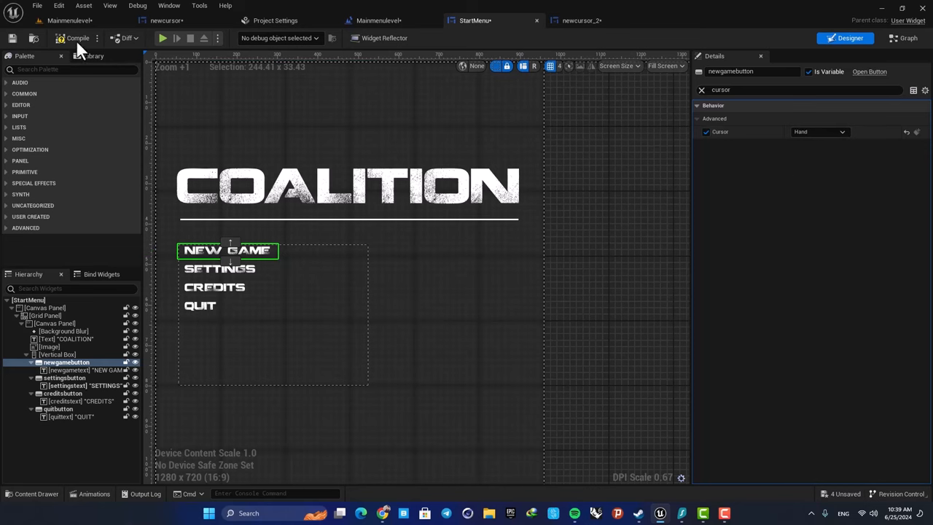
pyautogui.click(162, 38)
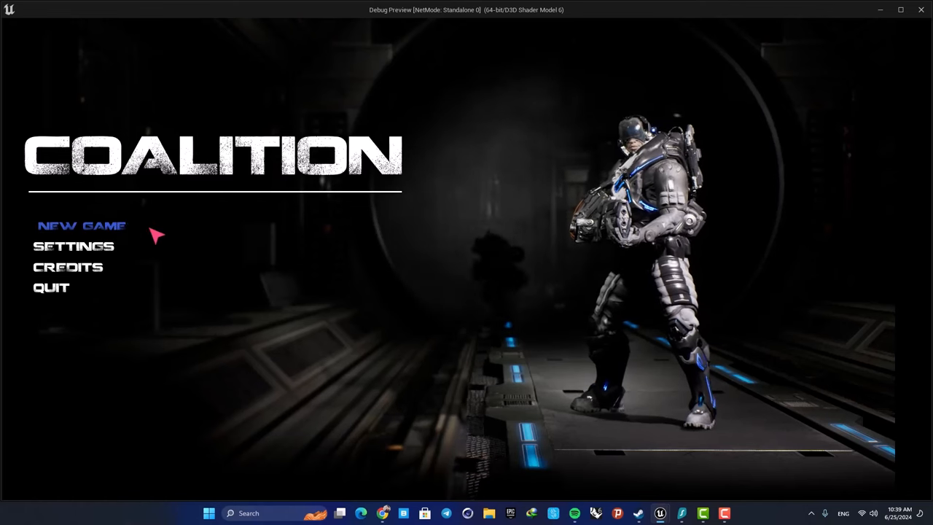
pyautogui.moveTo(277, 245)
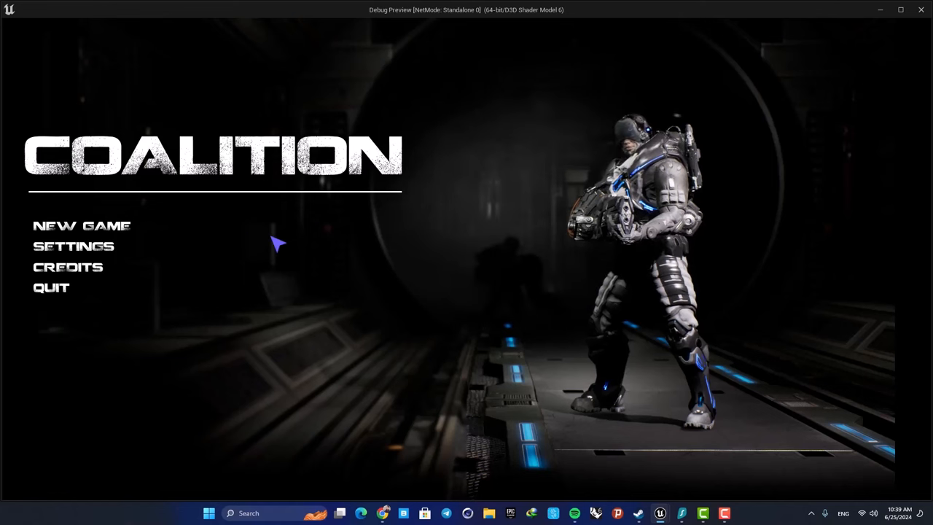
pyautogui.moveTo(333, 246)
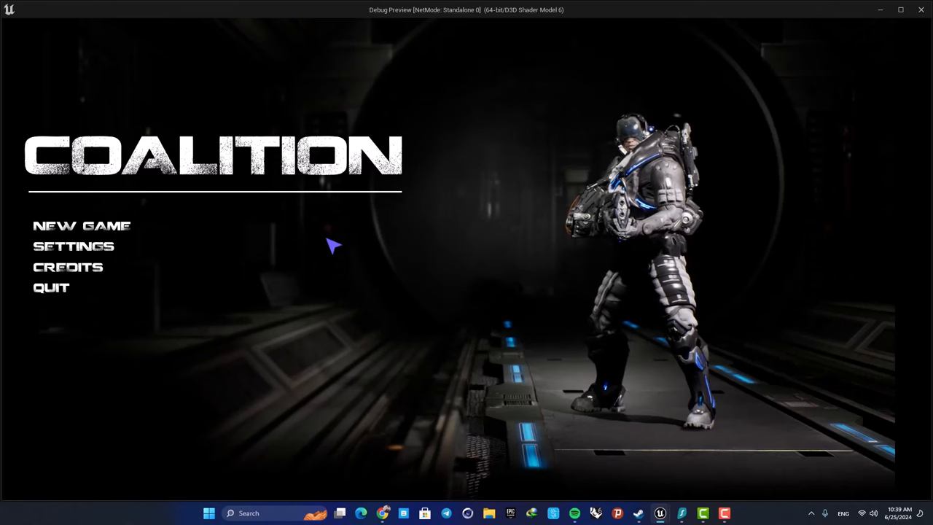